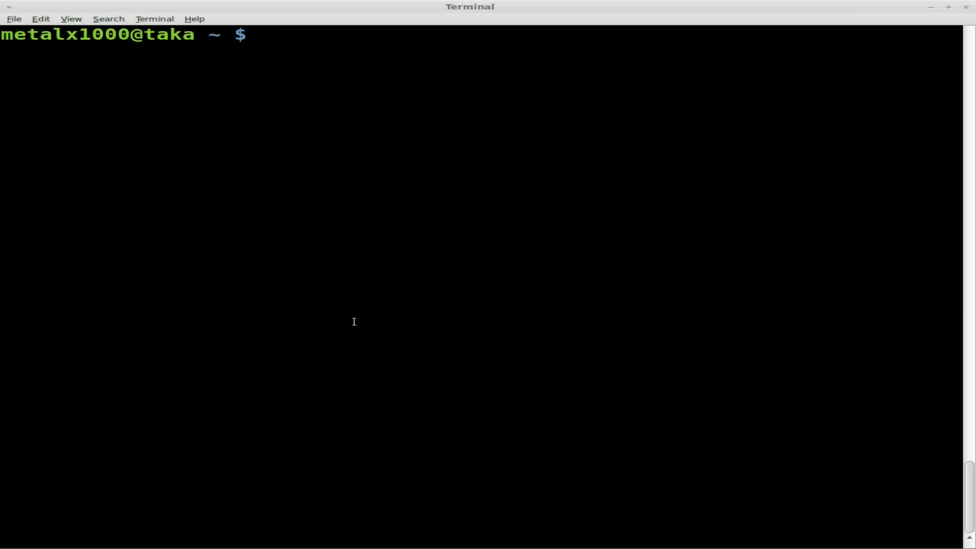
- Type the command name 'xterm' at the shell prompt without running it
type("xterm")
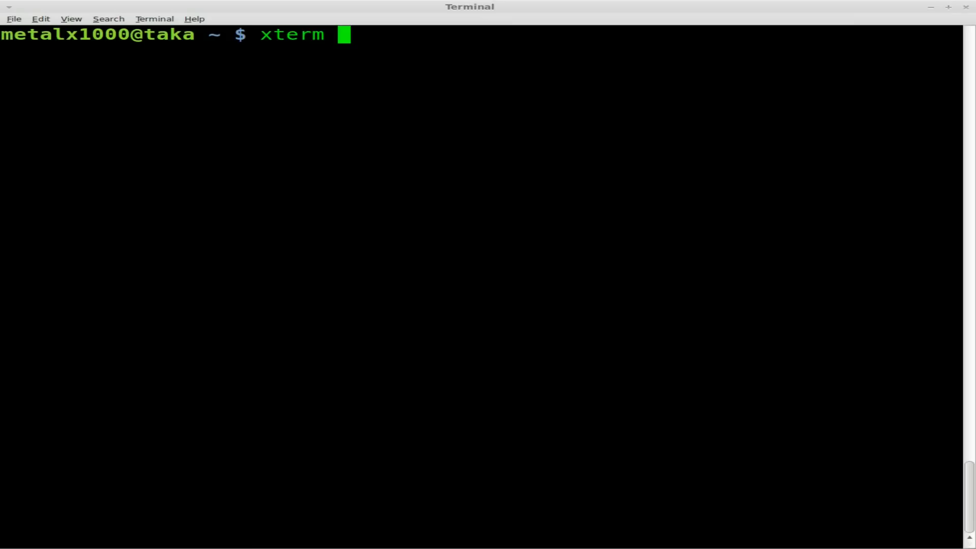
type("-e")
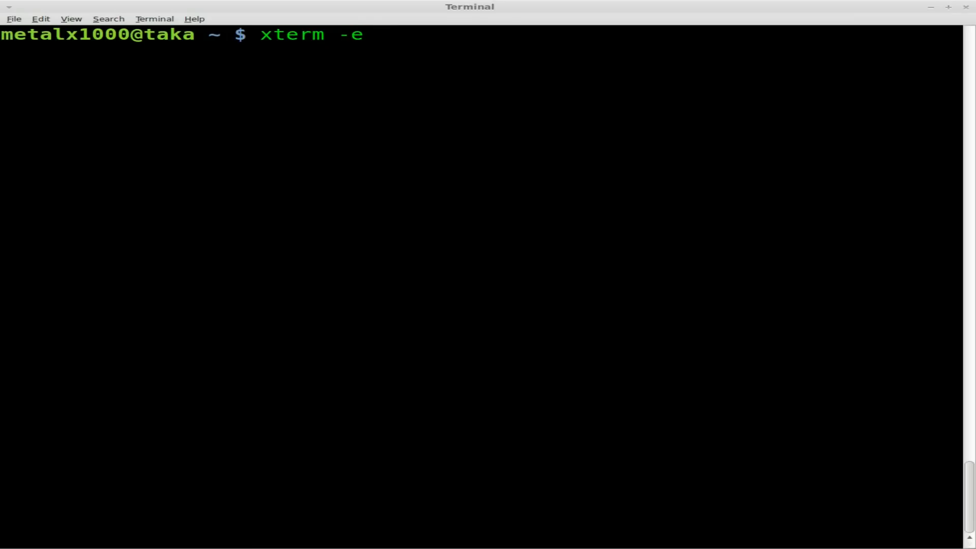
type("ping")
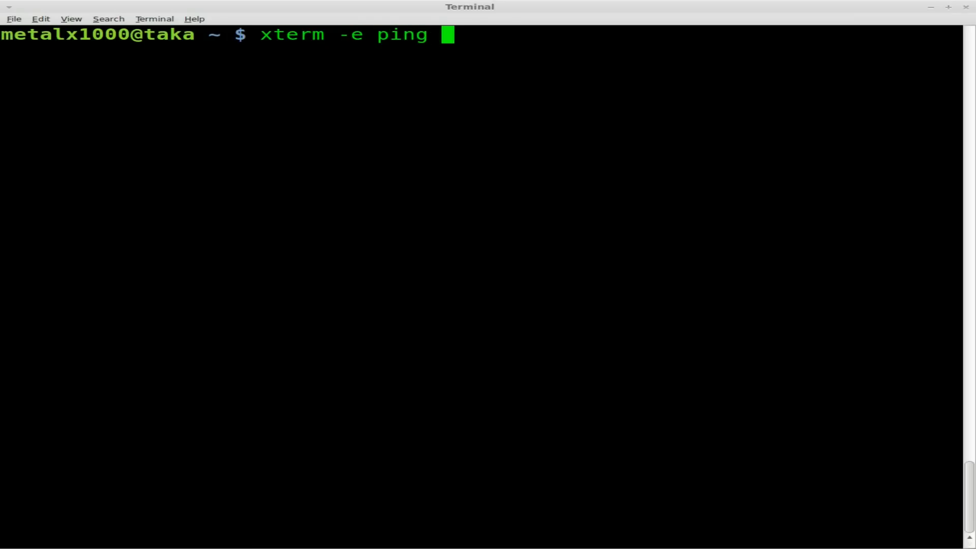
type("www")
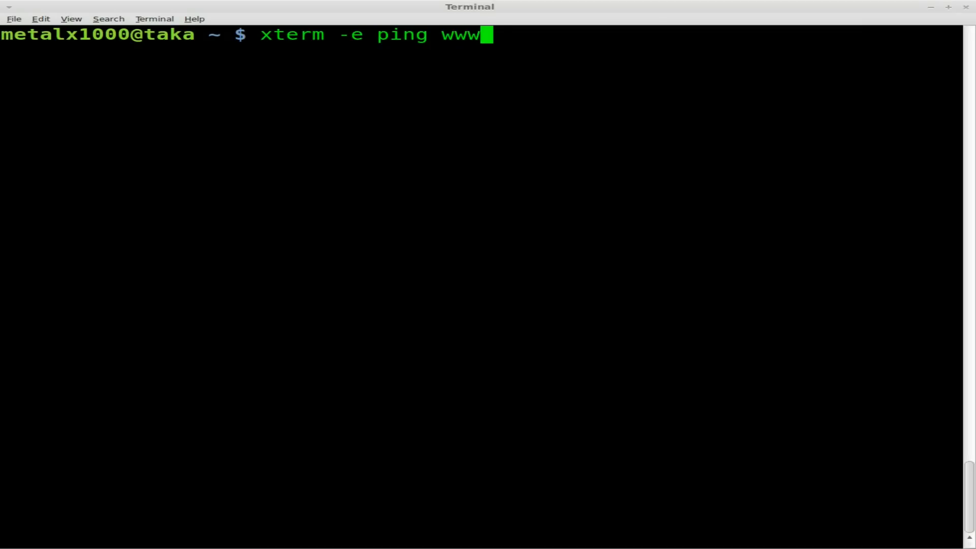
type(".google.com")
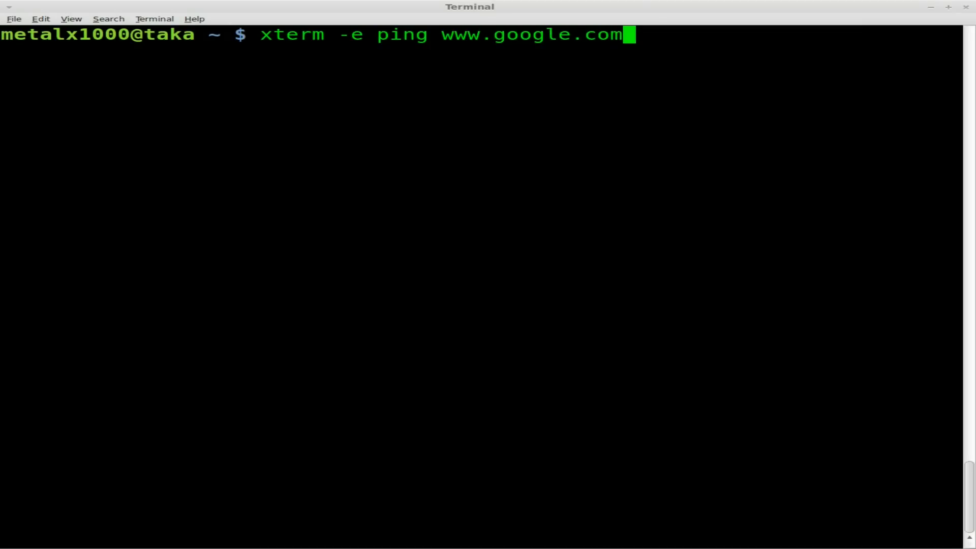
key("Return")
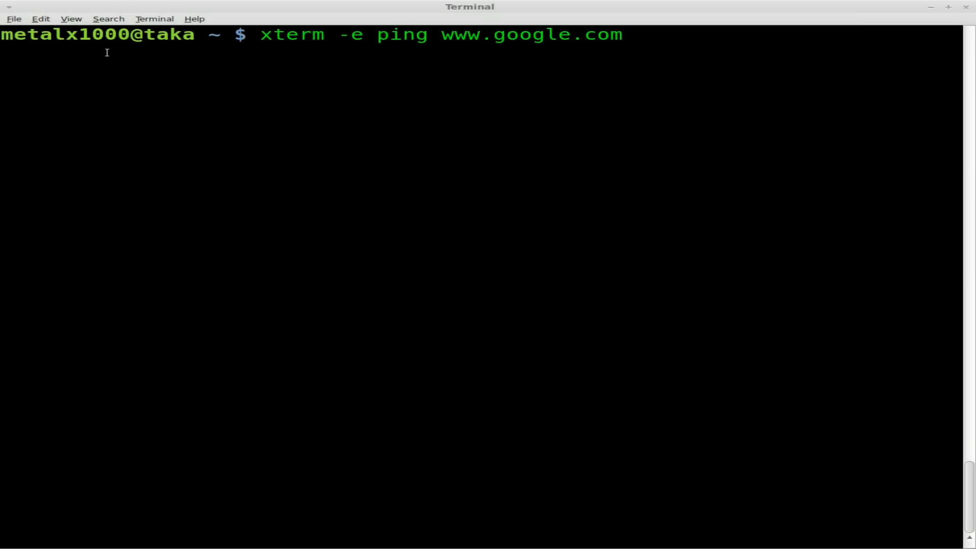
- Rerun the xterm ping command with '&' so it runs as a background job
key("Return")
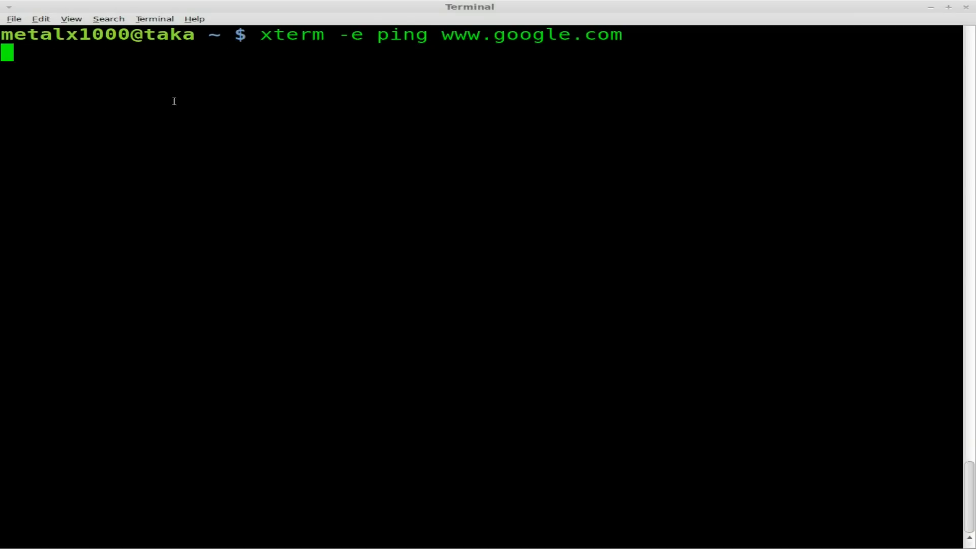
key("Return")
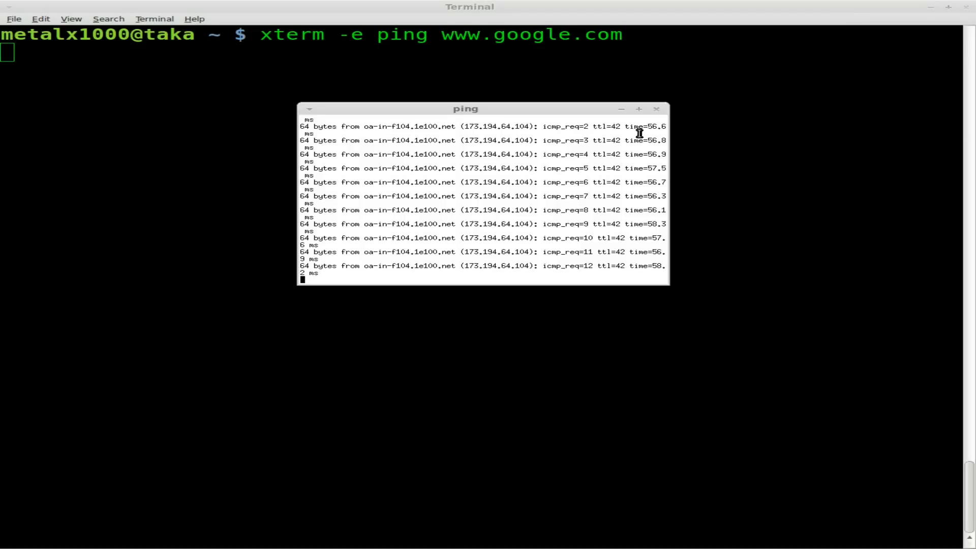
mouse_move(656, 108)
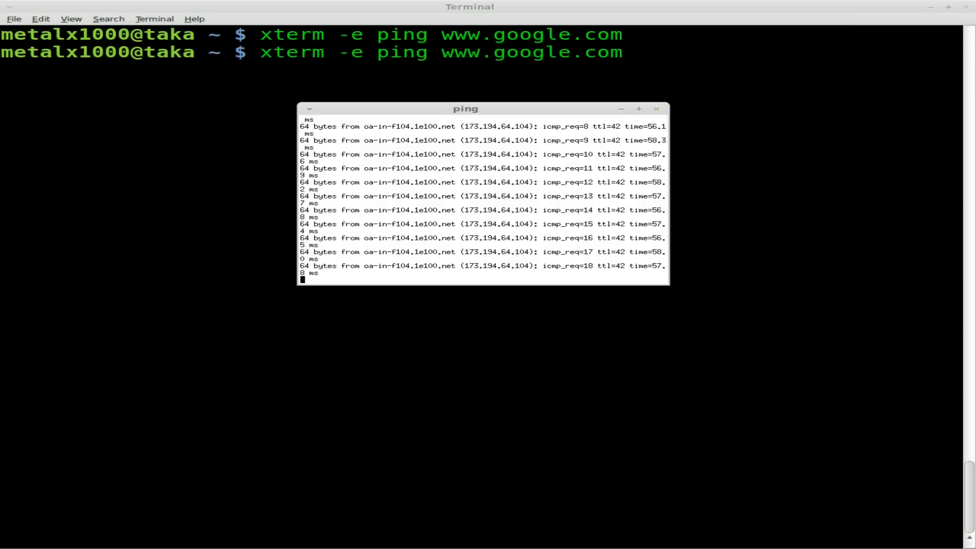
type("&")
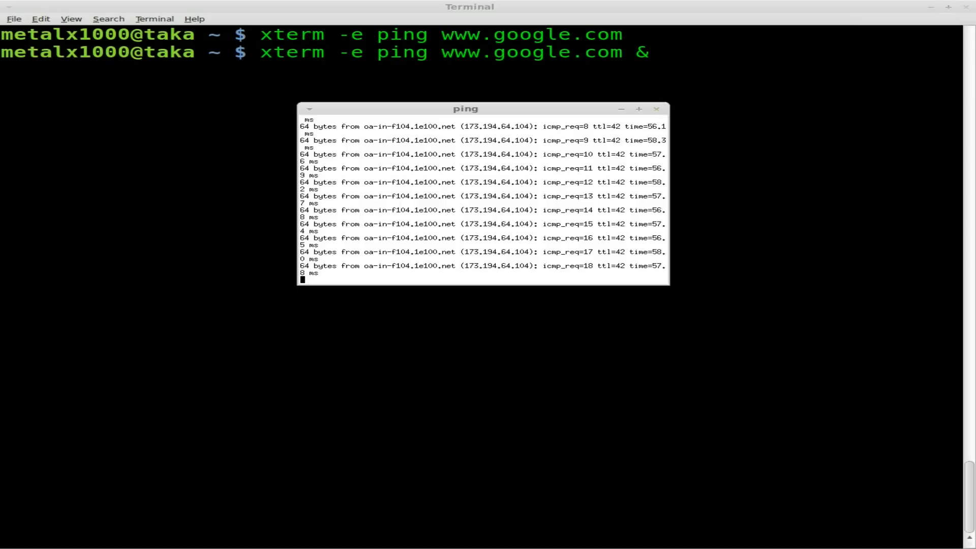
key("Return")
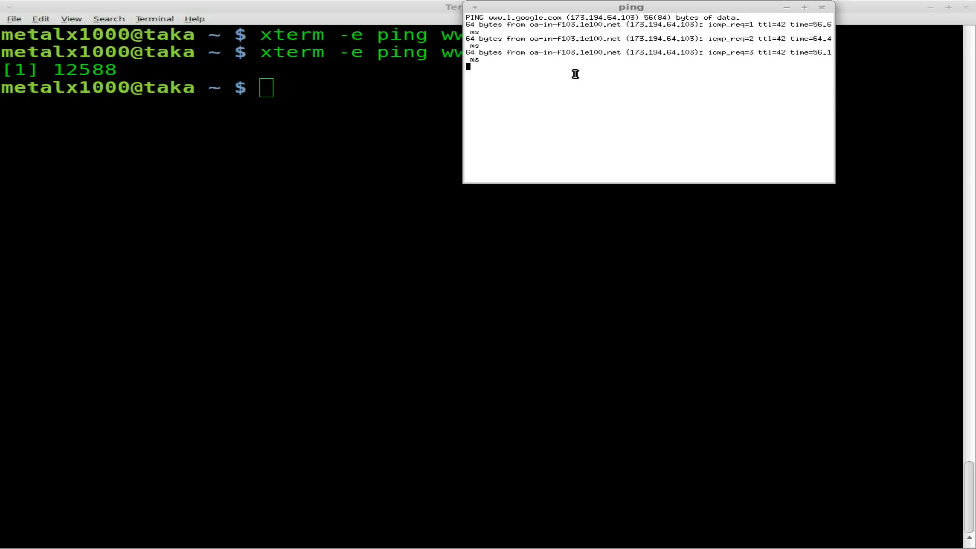
type("skdjbhfsjdkhbcvksdjbv")
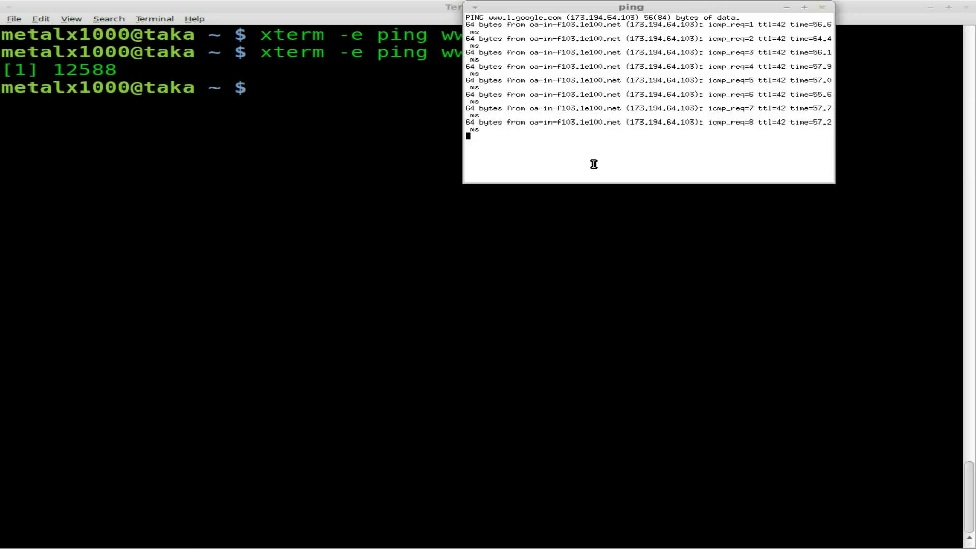
- Launch a plain gnome-terminal window, then start typing 'clear' to clear the screen
type("gnome-ter")
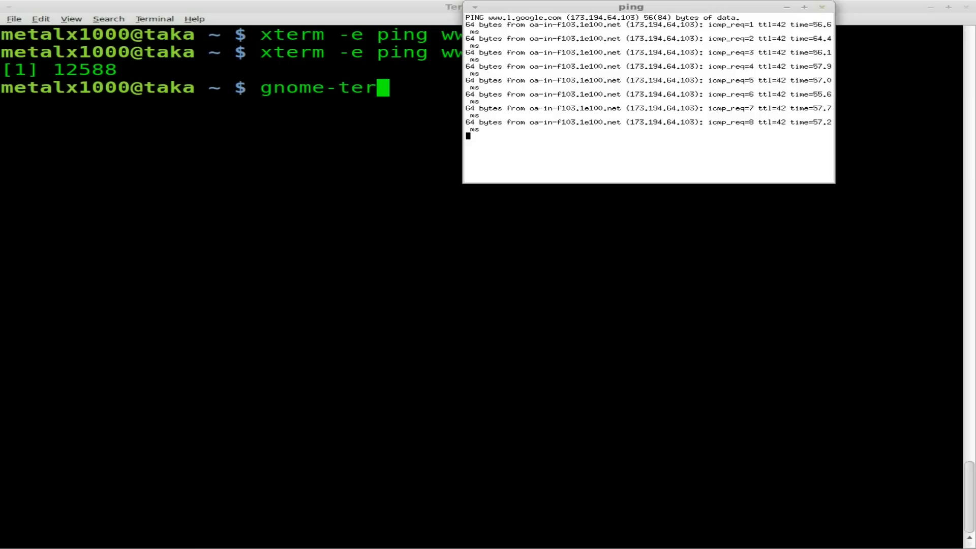
type("ainl")
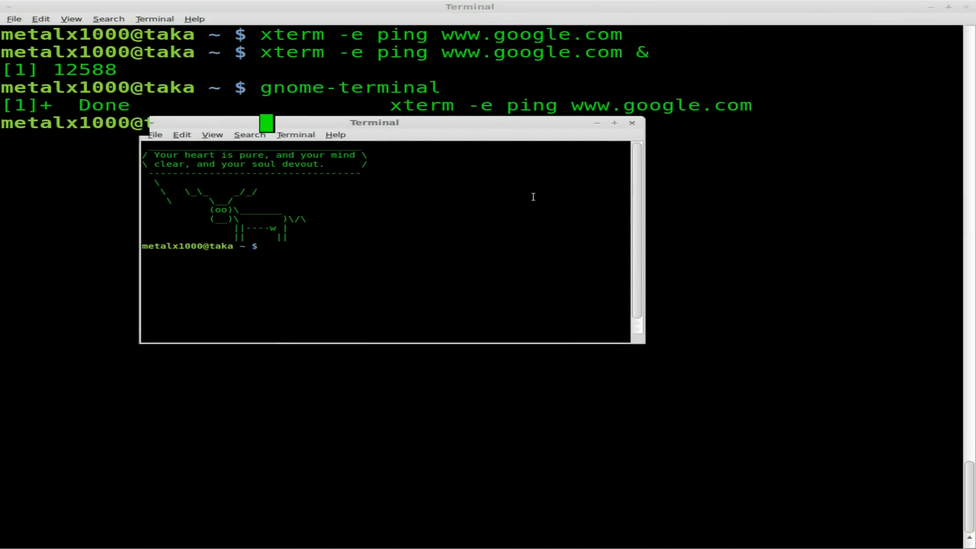
type("cle")
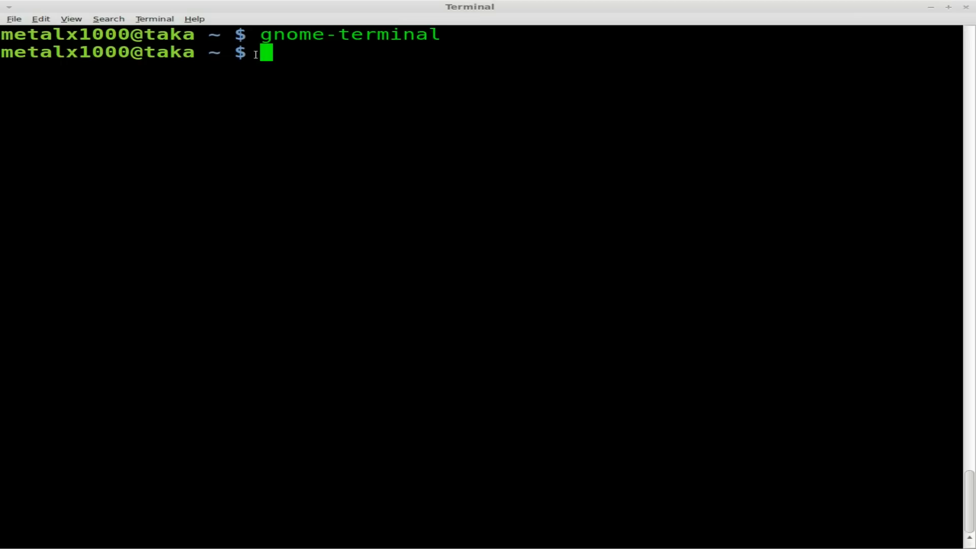
mouse_move(233, 70)
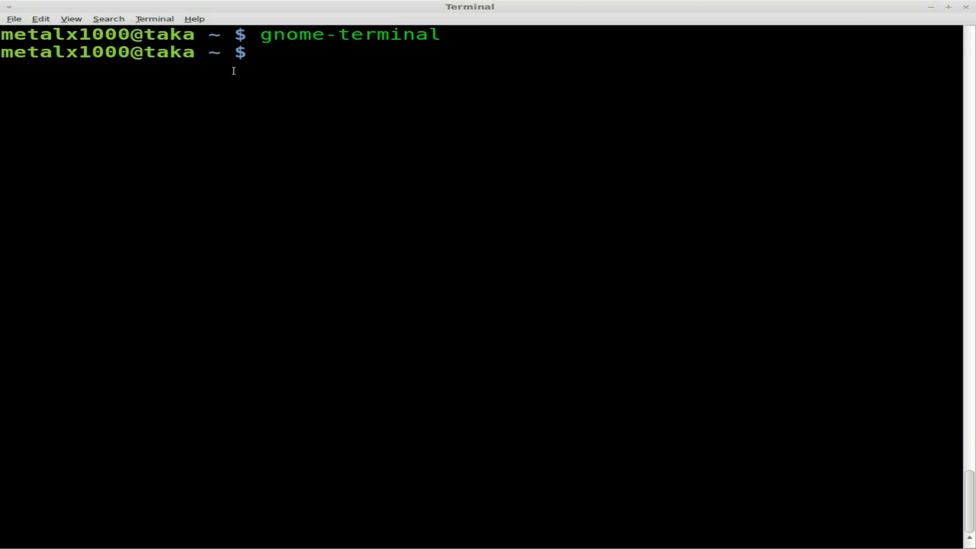
mouse_move(261, 69)
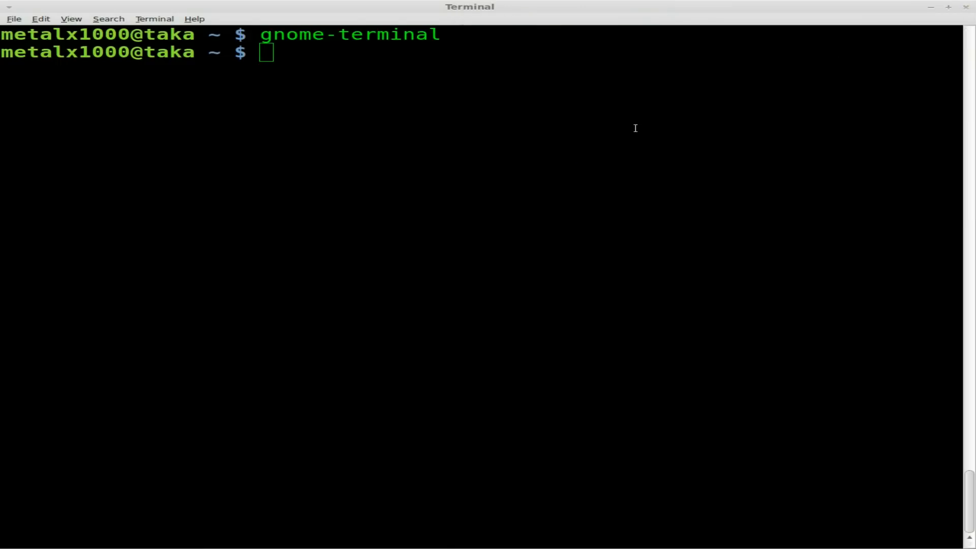
type("gnome-terminal")
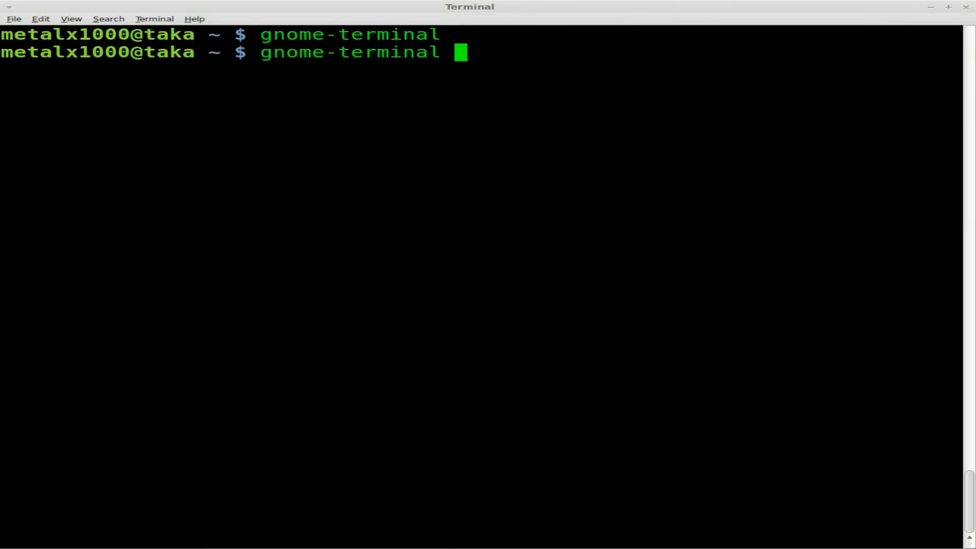
type("-e ping")
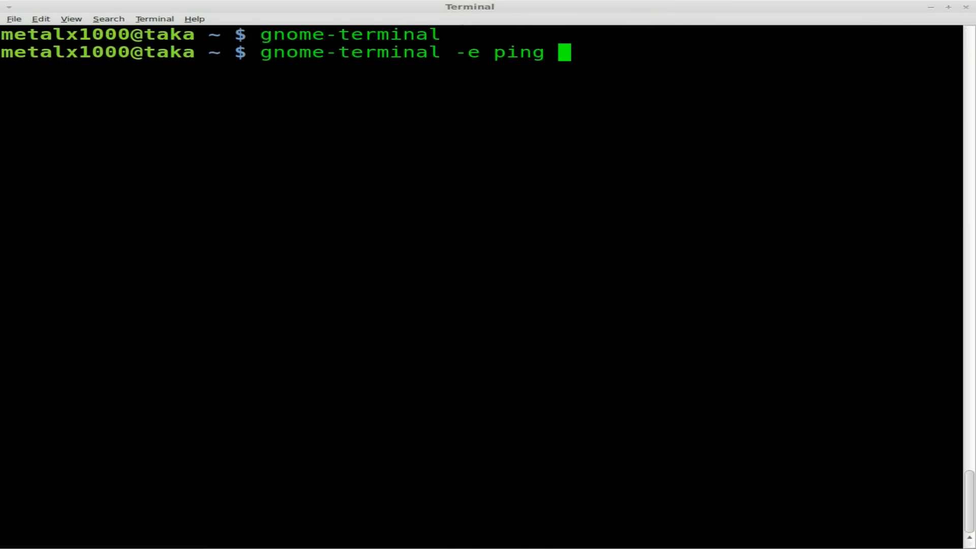
type("www.google.com")
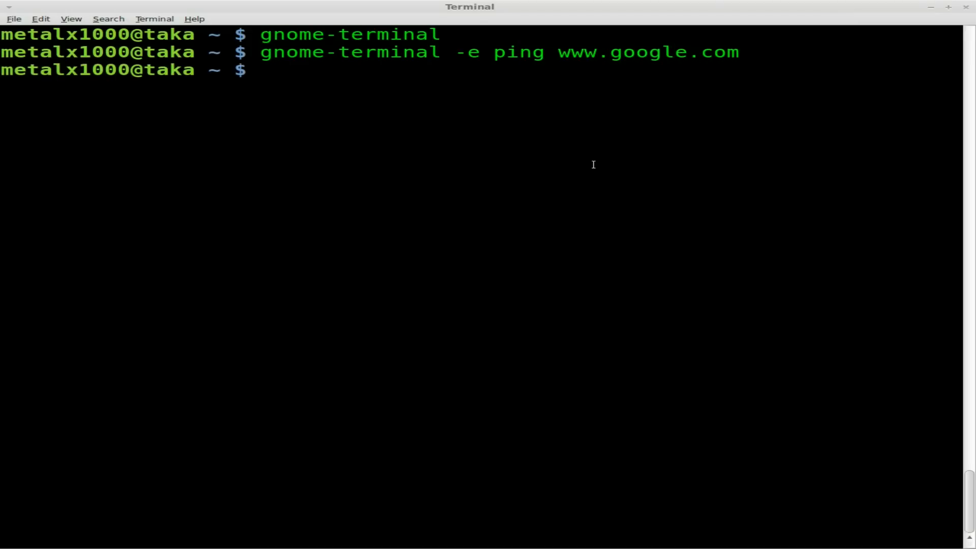
key("Up")
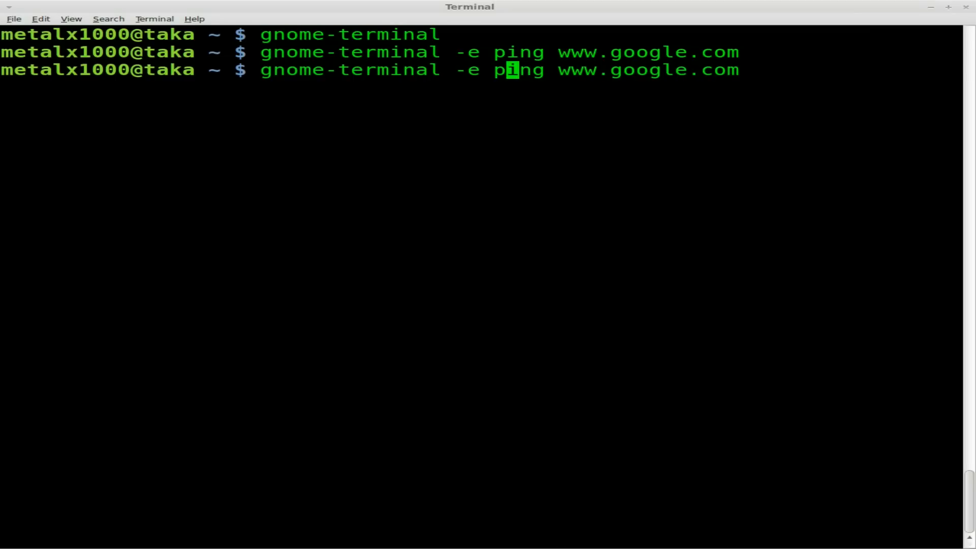
type("\"ping www.google.com\"")
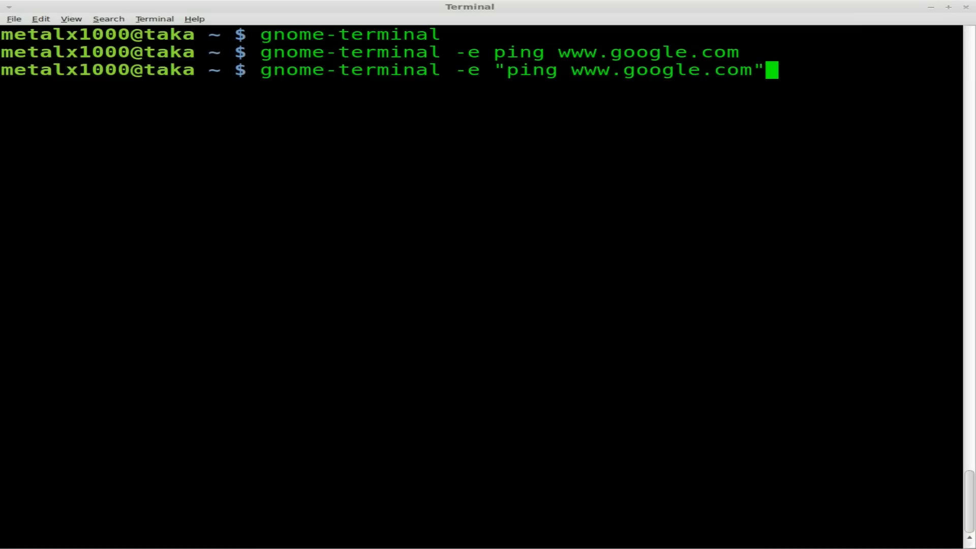
key("Return")
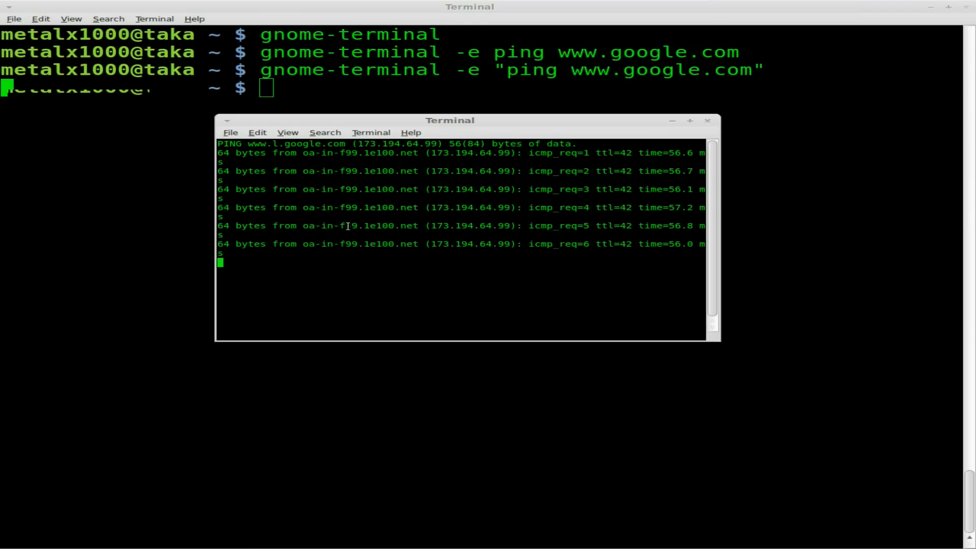
mouse_move(708, 121)
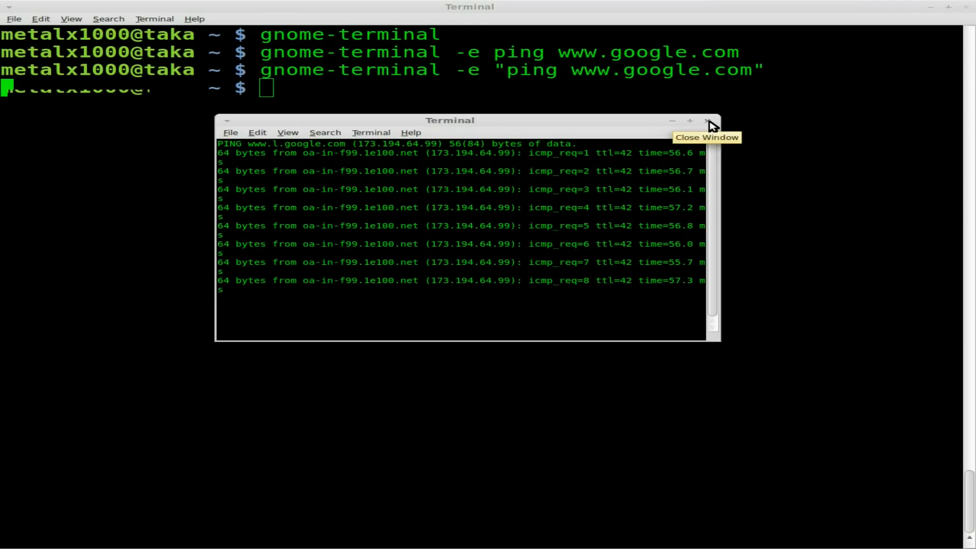
left_click(708, 121)
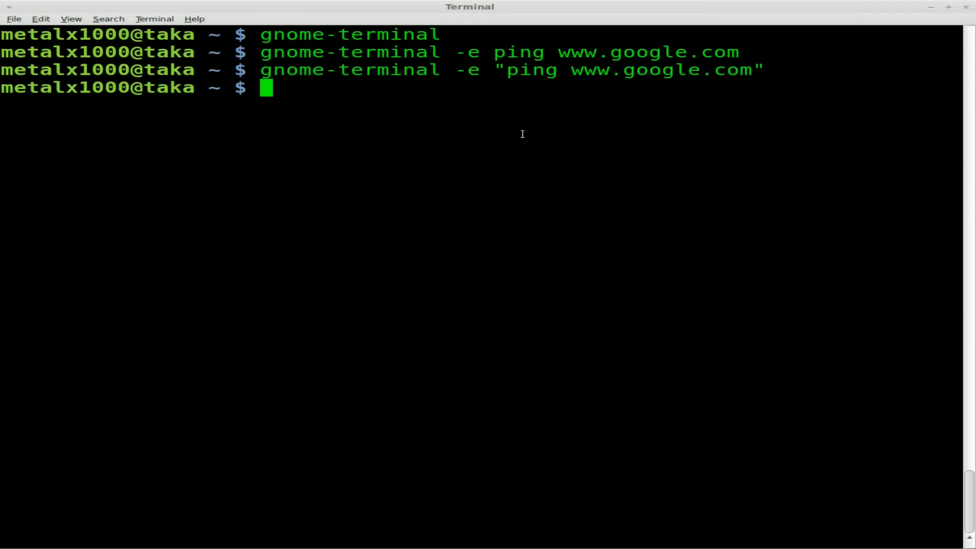
type("ko")
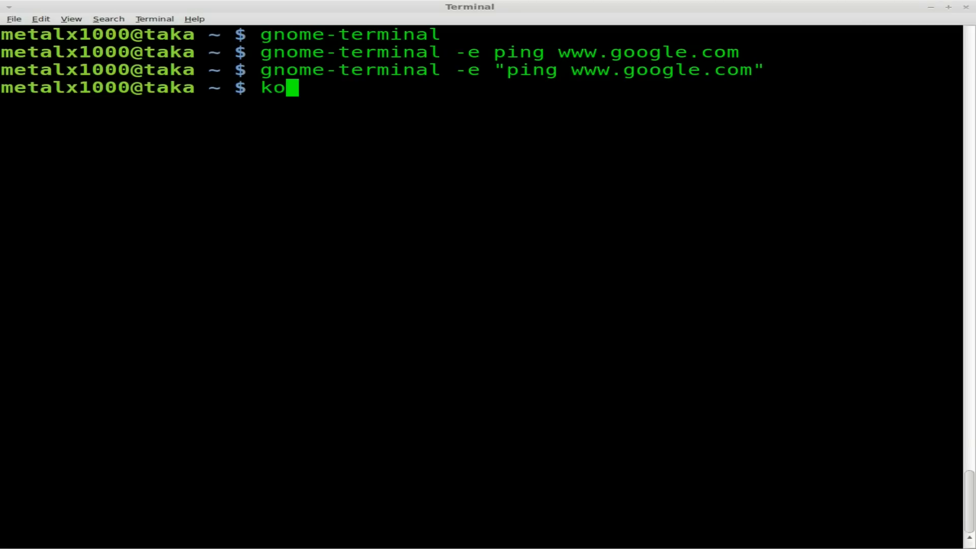
type("nsole")
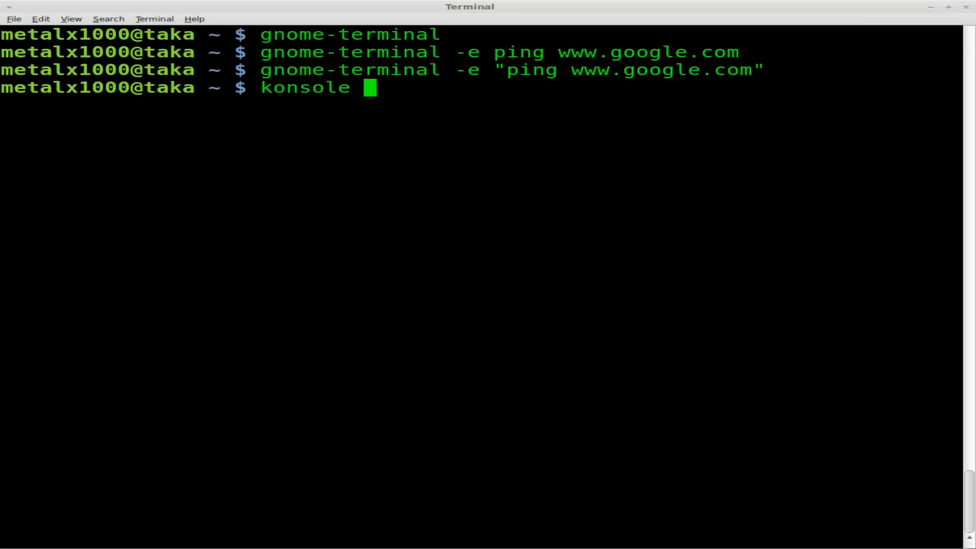
type("-e \"ping www.google.com")
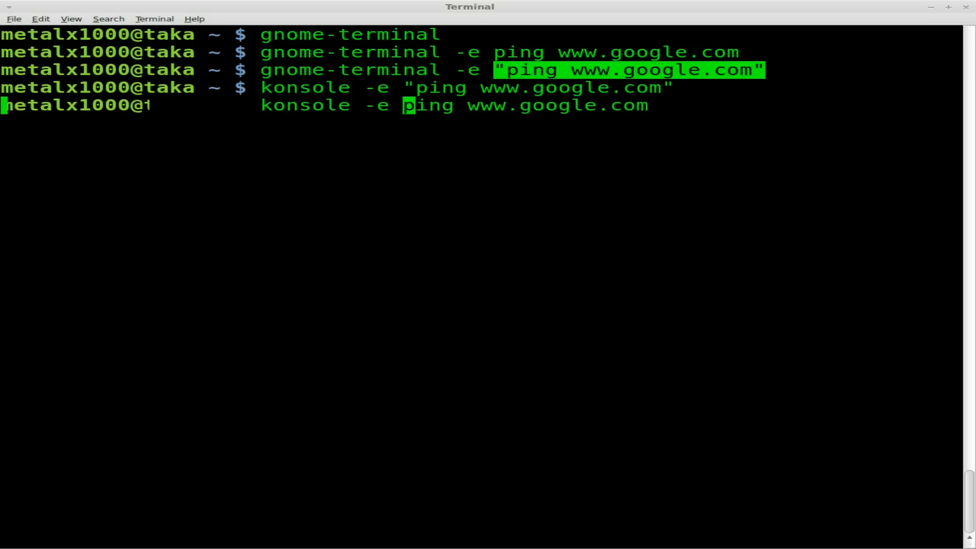
key("Return")
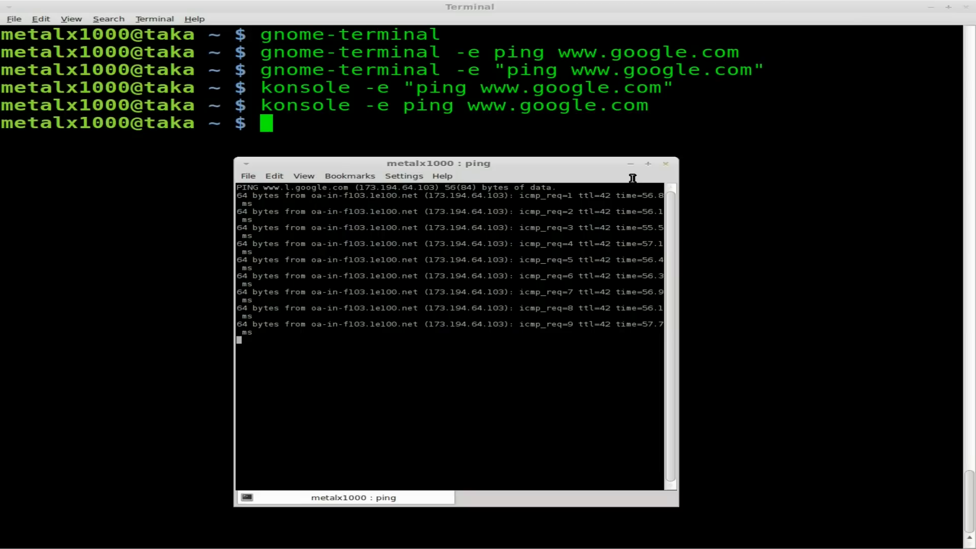
- Open 'man xterm', scroll partway down, then quit back to the prompt
type("man x")
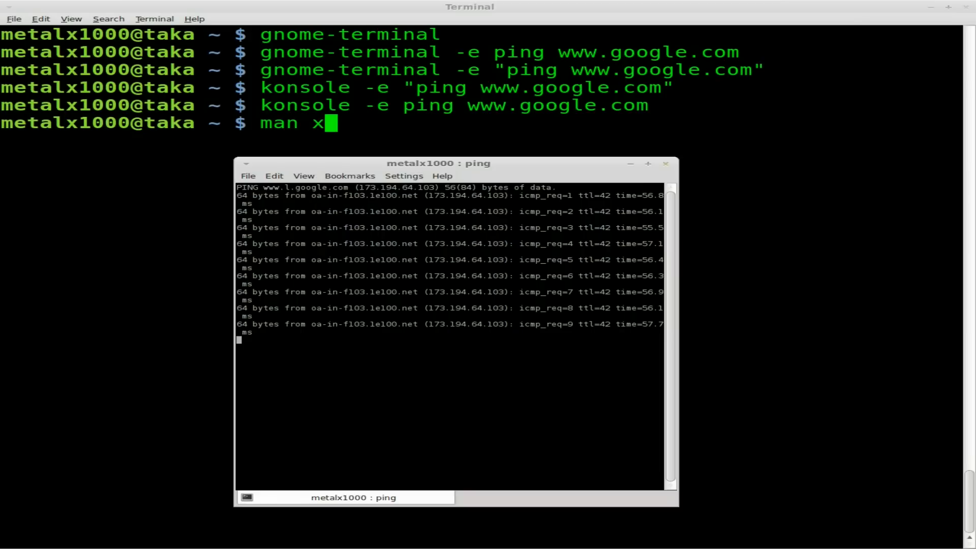
type("ter")
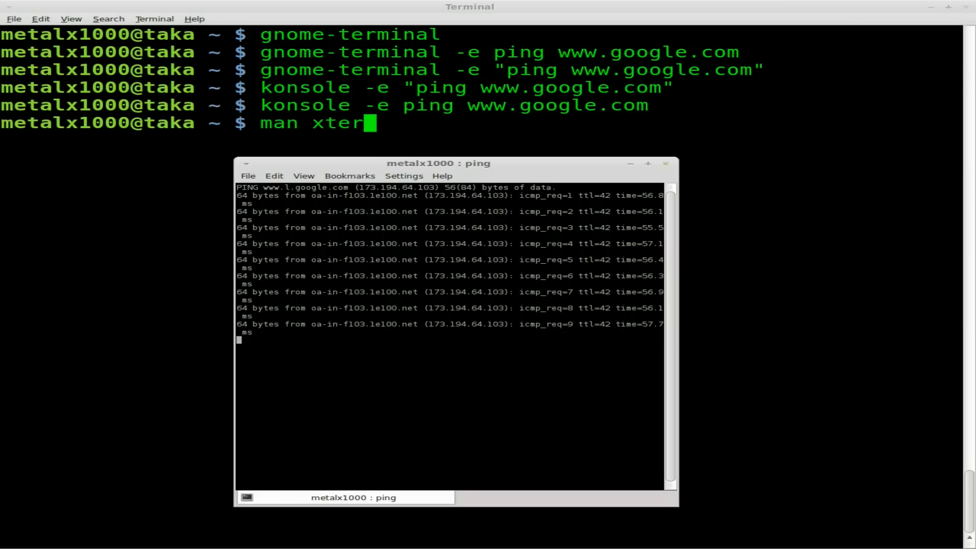
key("Return")
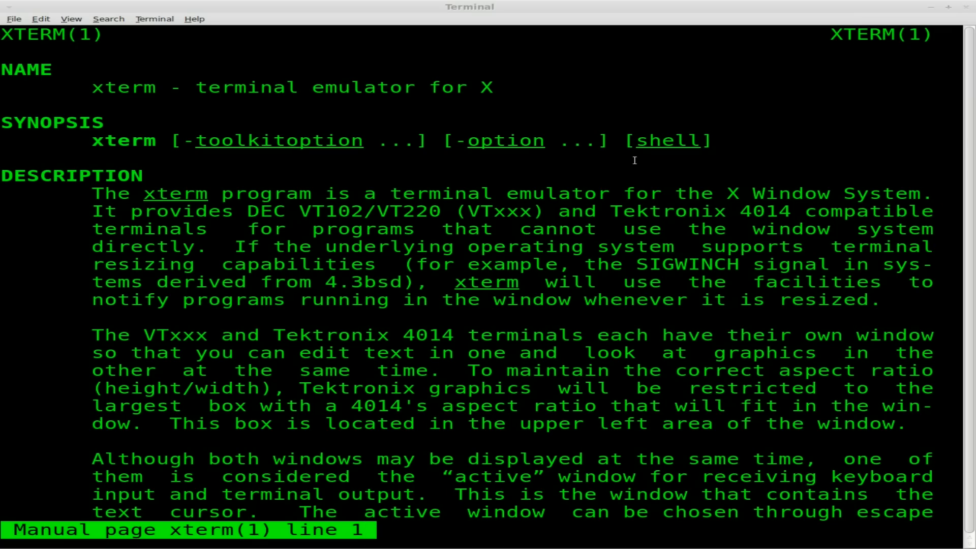
scroll("down", 3)
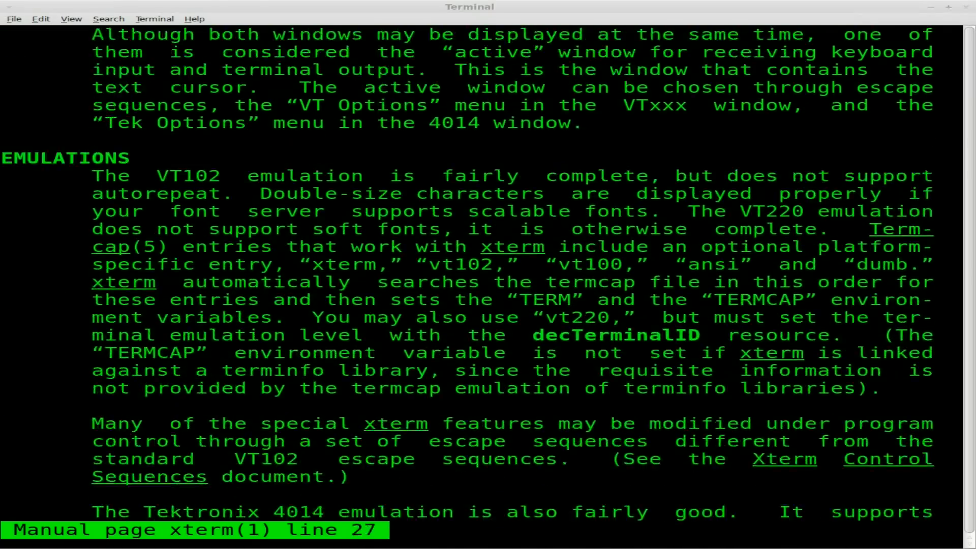
scroll("down", 3)
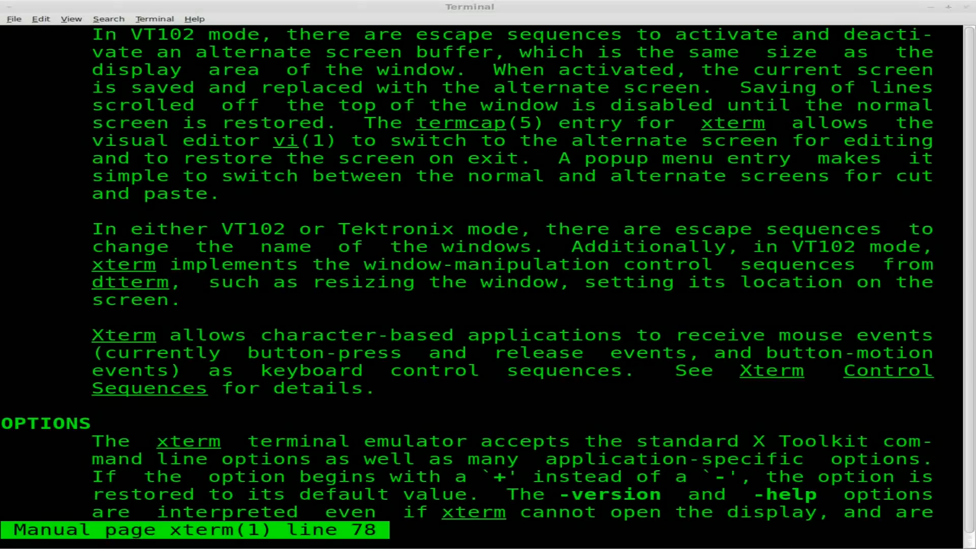
key("q")
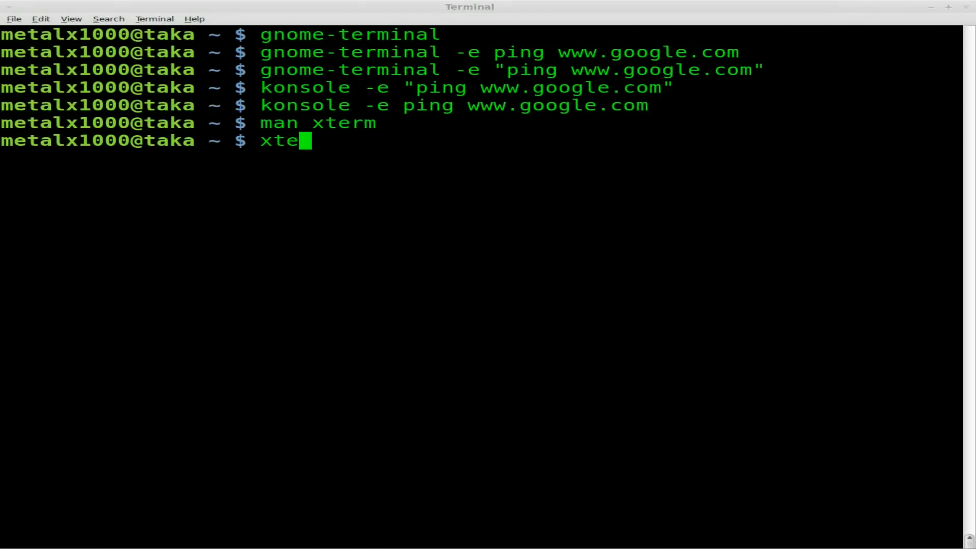
- Run 'xterm --help' and scroll through its usage list of options
type("rm --help")
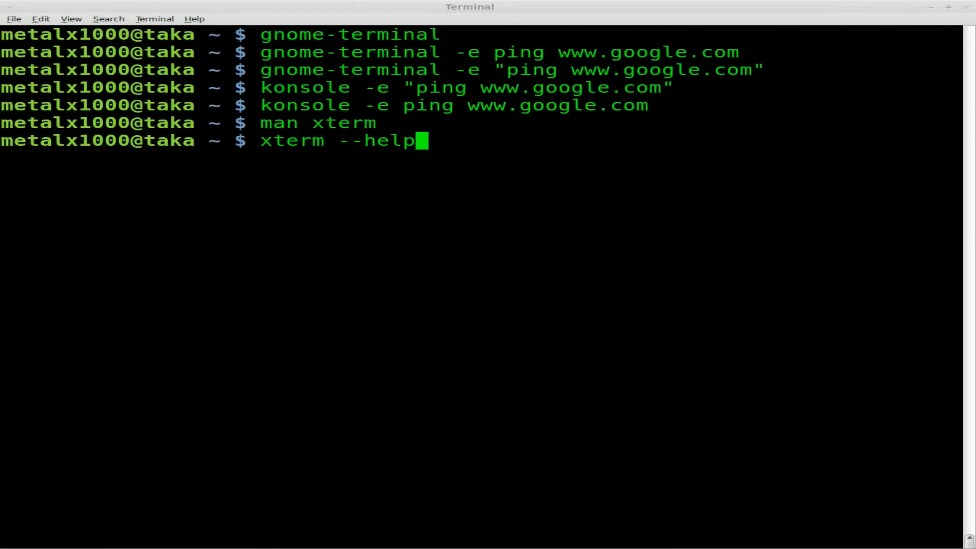
key("Return")
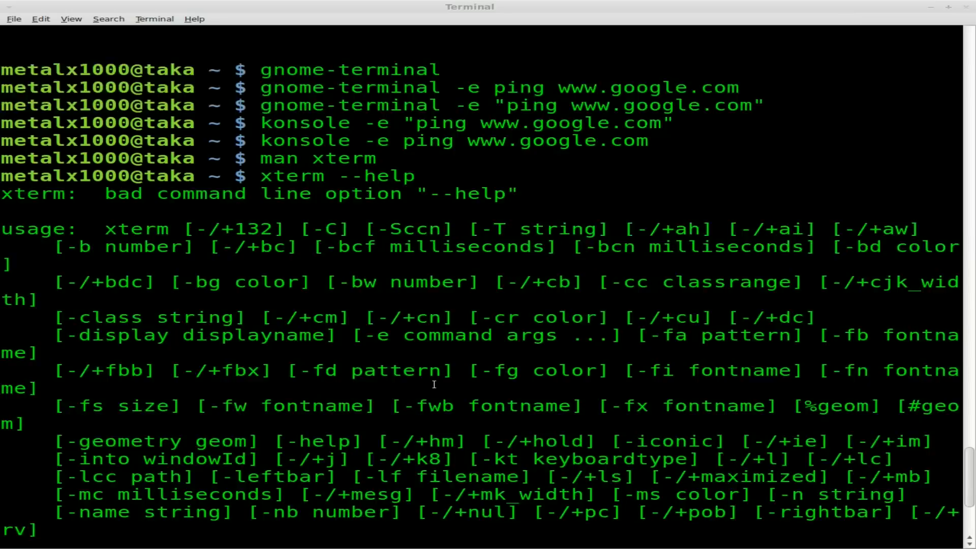
mouse_move(484, 336)
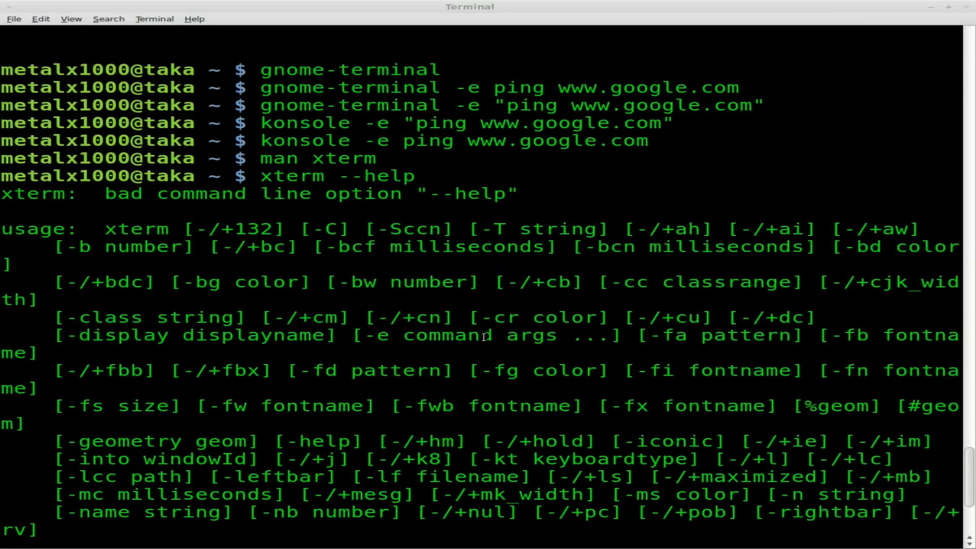
scroll("down", 3)
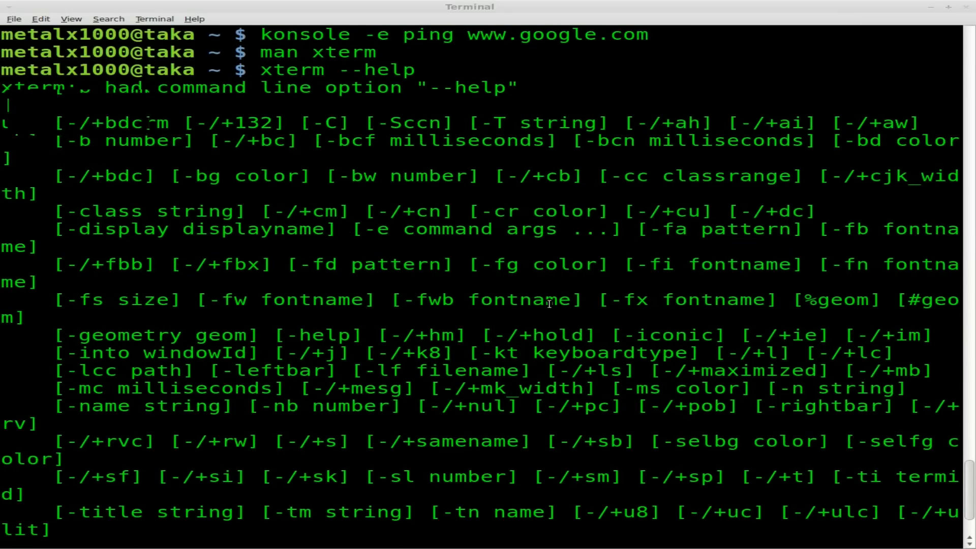
- Run the misspelled 'man gnome-termial', then correct it to 'man gnome-terminal'
scroll("down", 3)
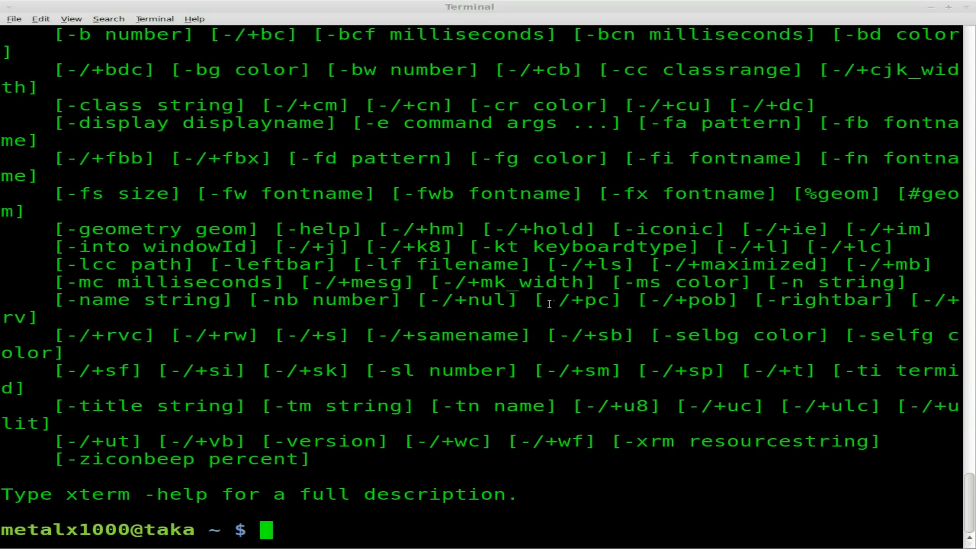
type("man gnome-te")
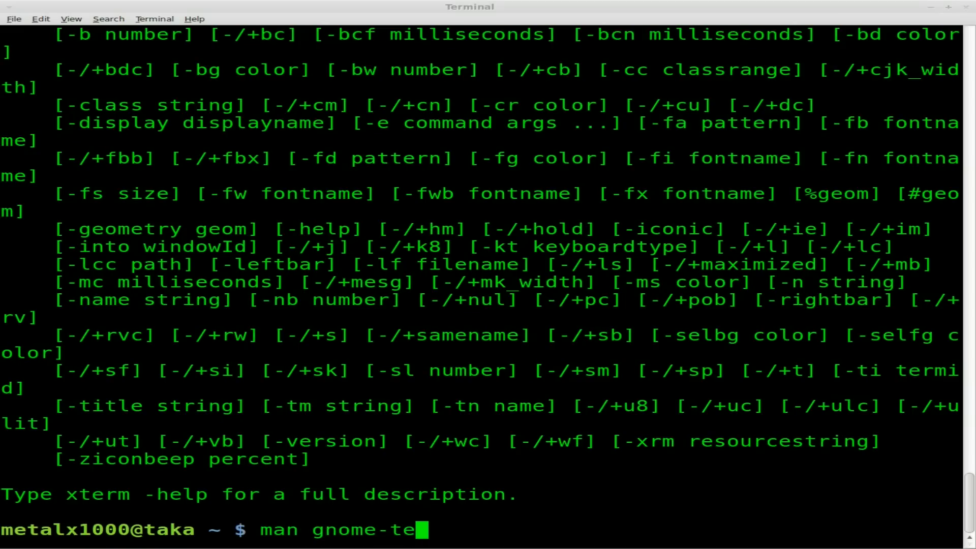
type("rmial")
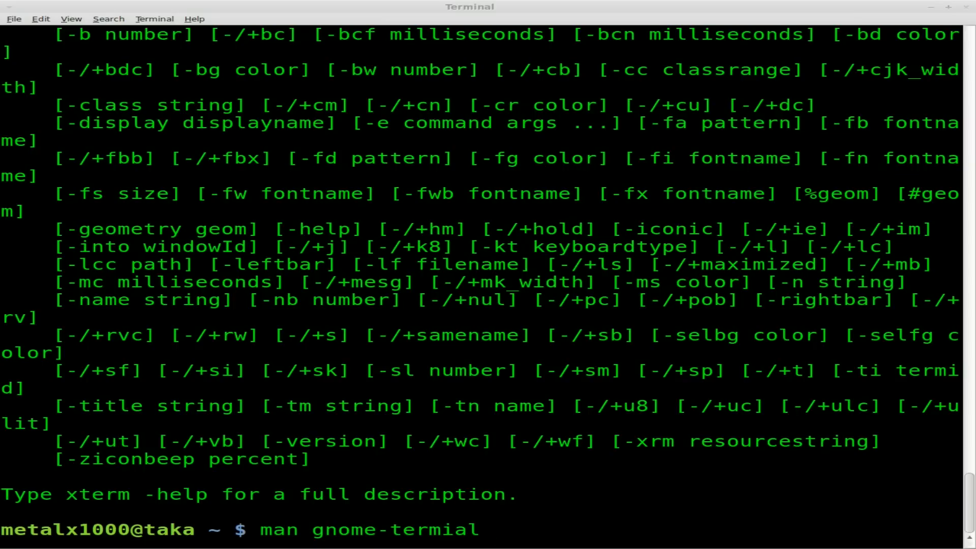
key("Return")
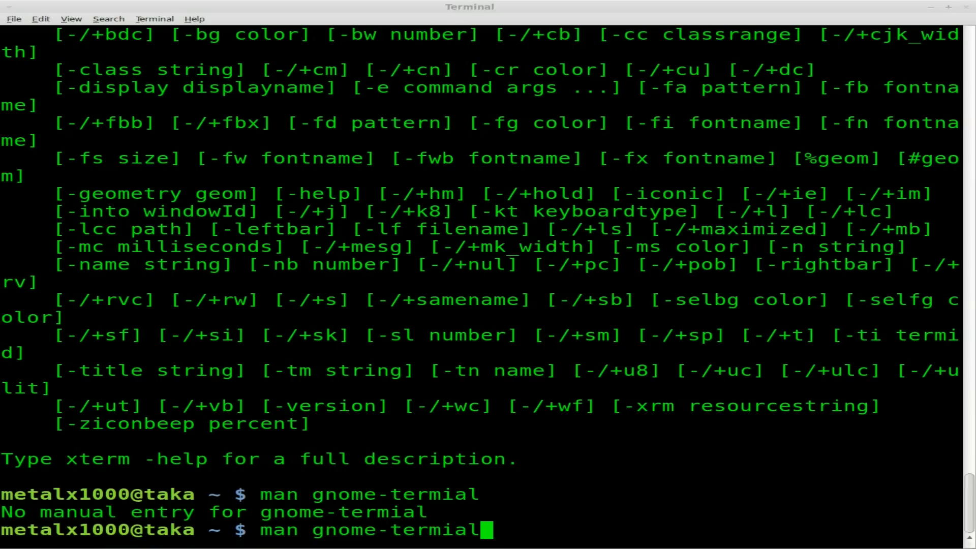
type("l")
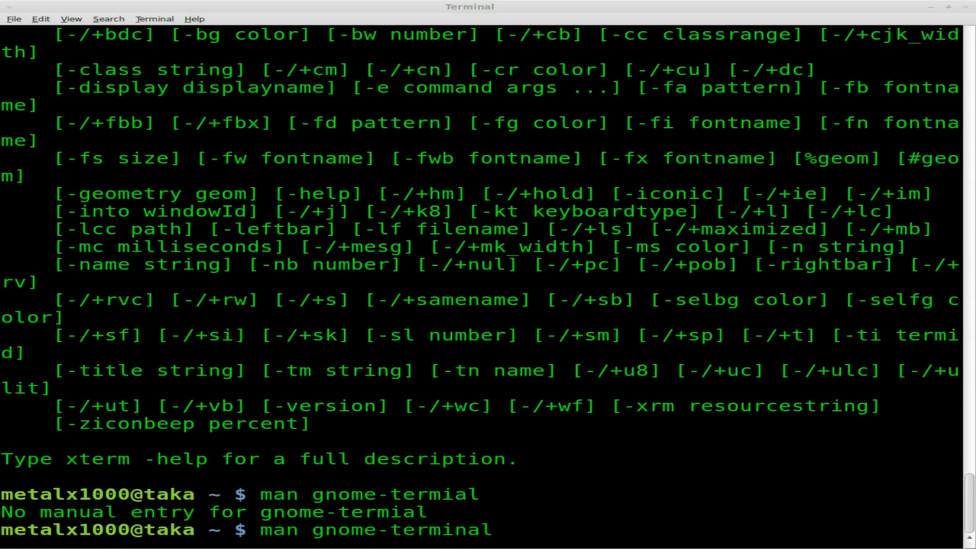
- Open the gnome-terminal manual, scroll through its options, and return to the top
key("Return")
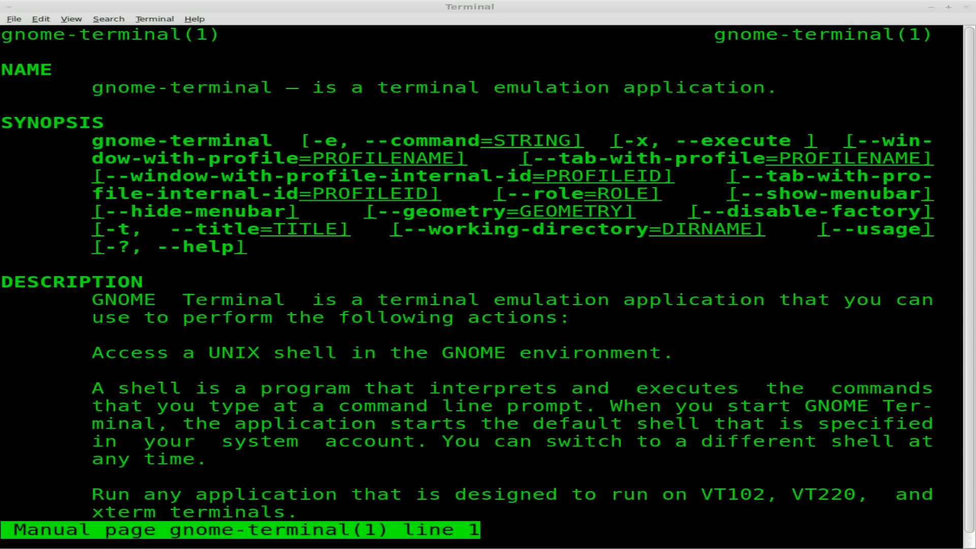
scroll("down", 3)
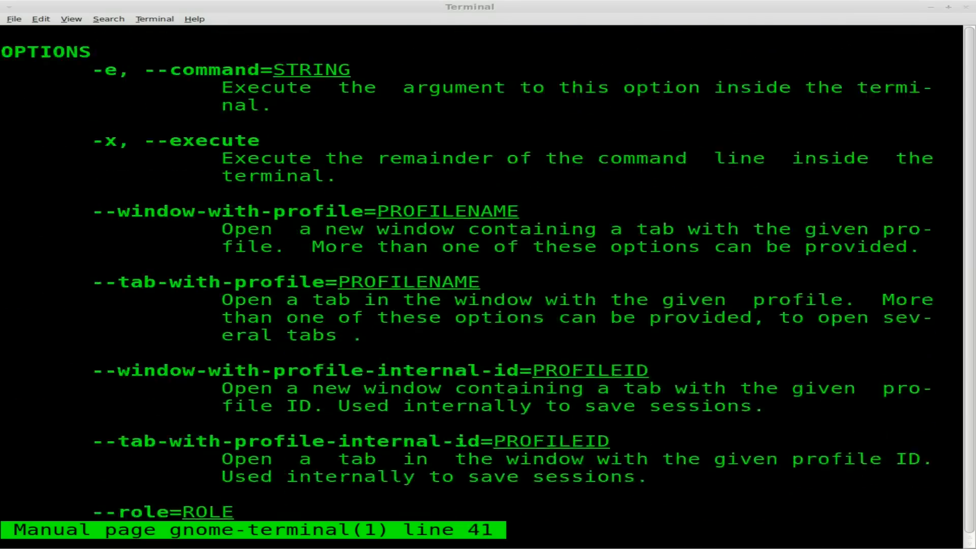
scroll("down", 3)
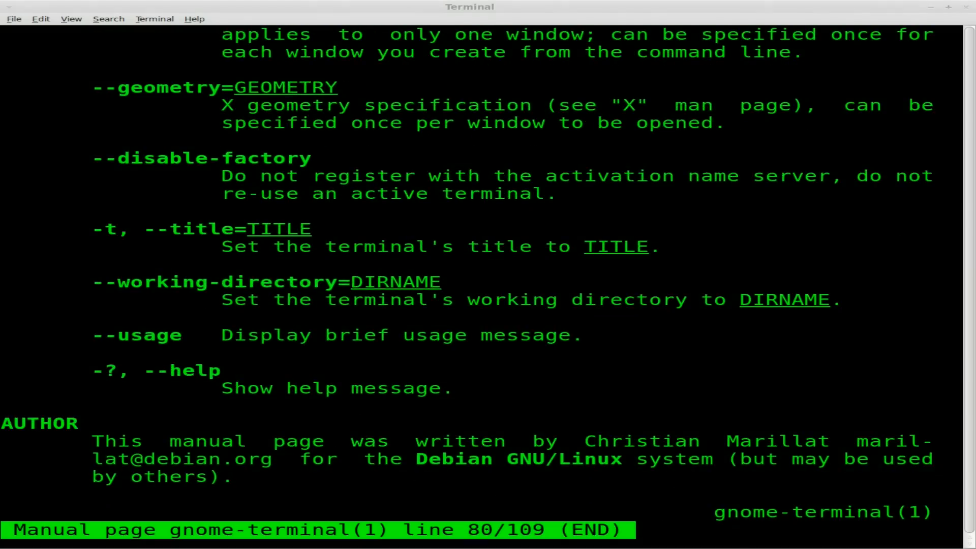
scroll("up", 3)
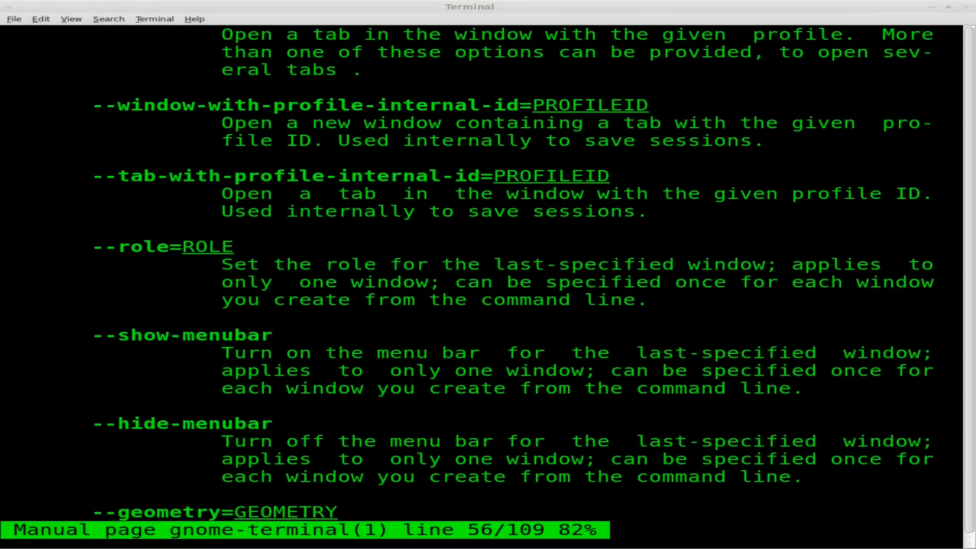
scroll("down", 3)
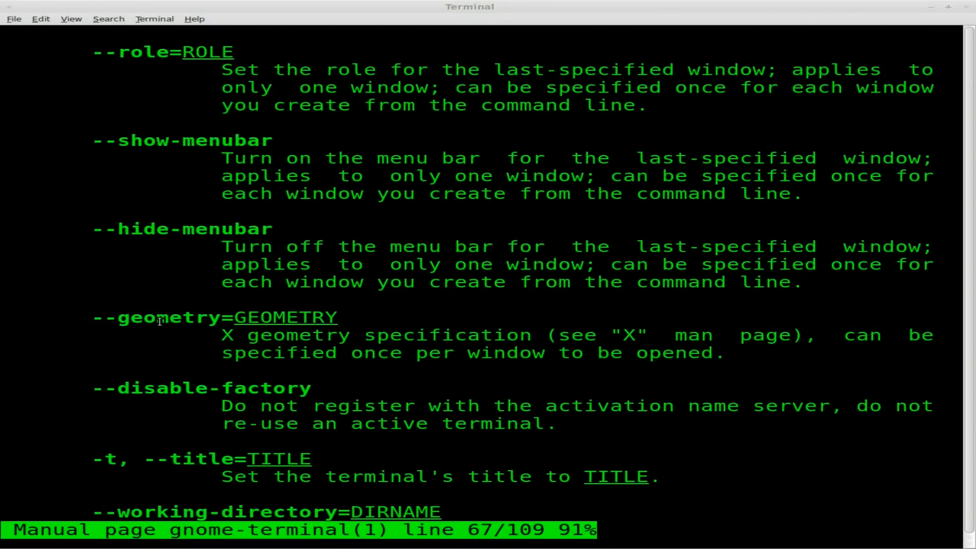
mouse_move(141, 228)
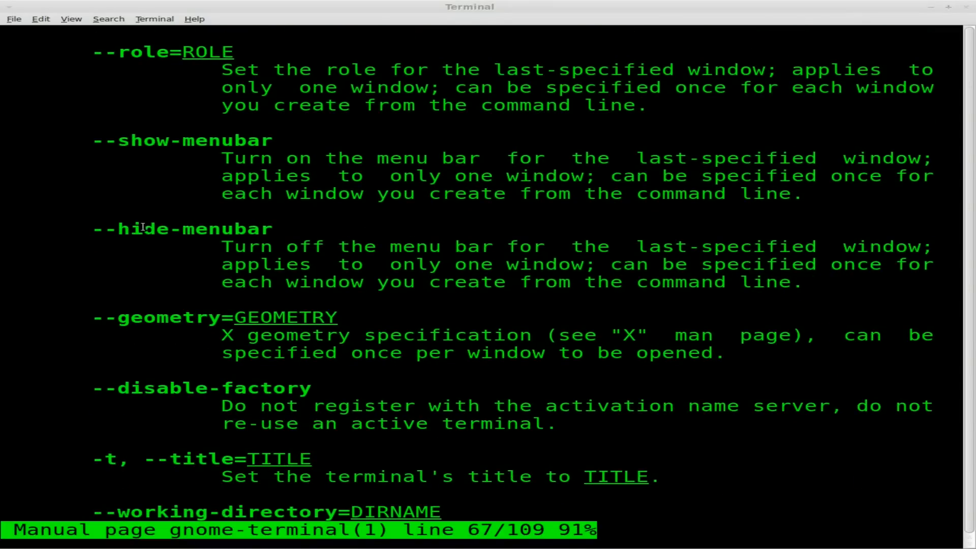
scroll("up", 3)
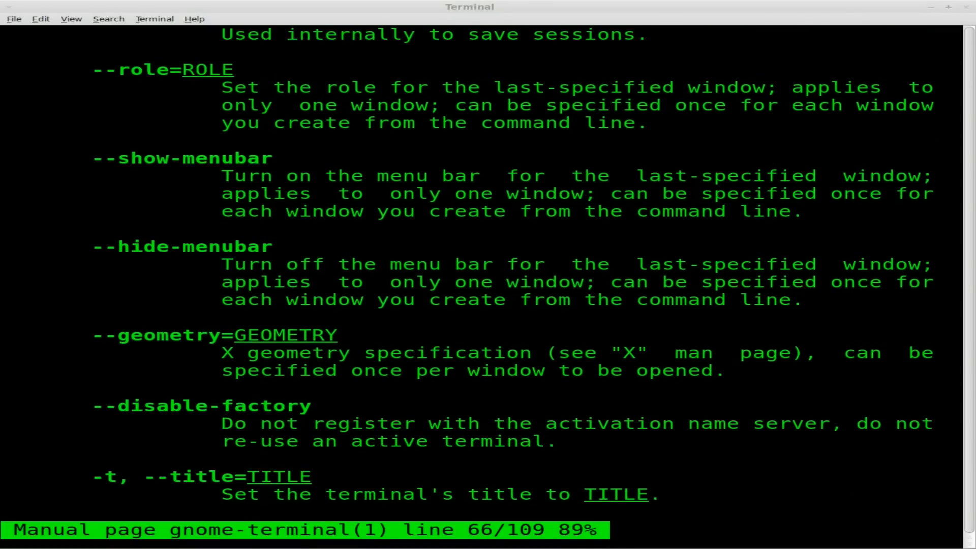
scroll("up", 3)
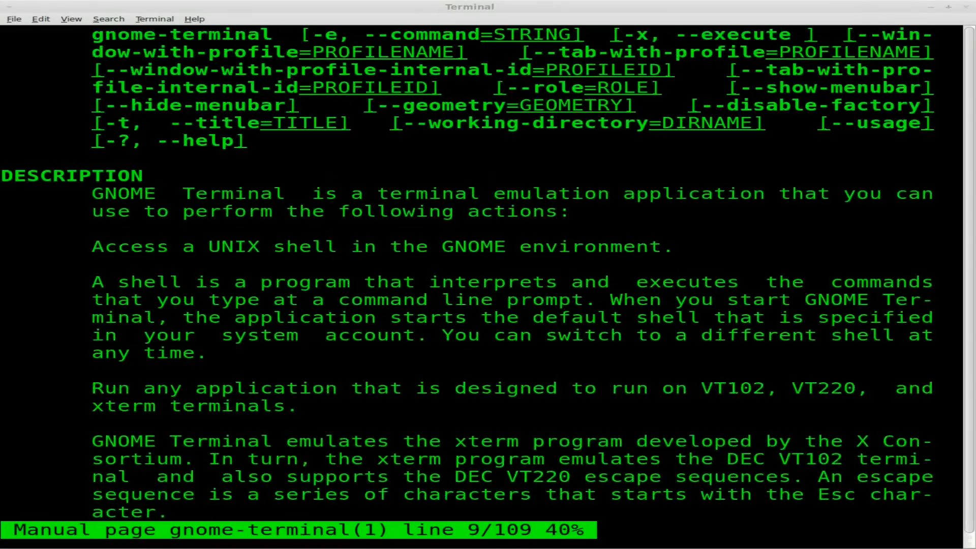
scroll("up", 3)
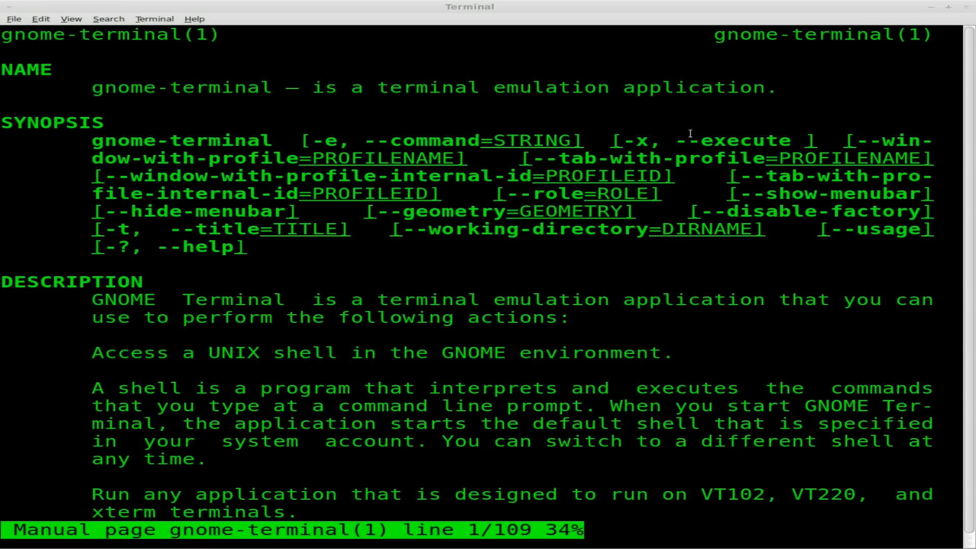
mouse_move(577, 137)
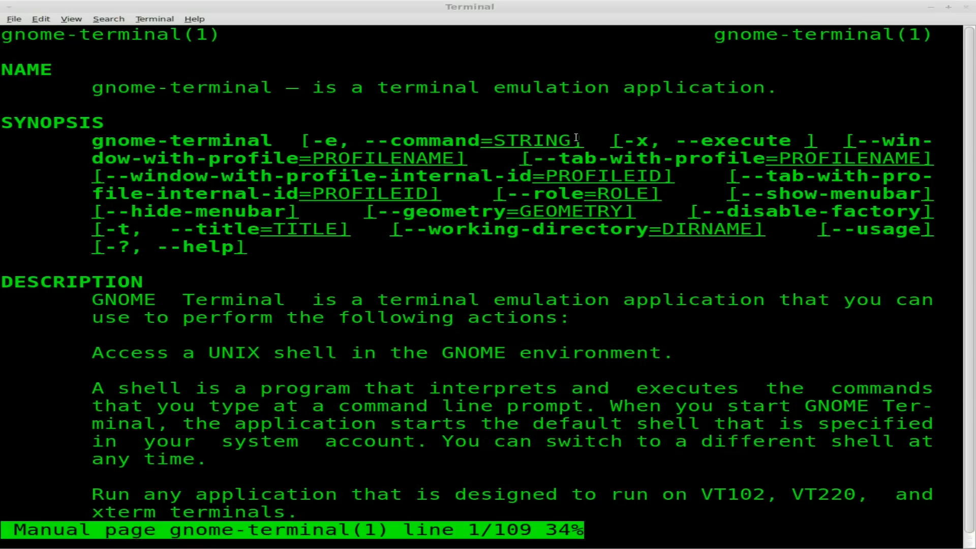
mouse_move(636, 129)
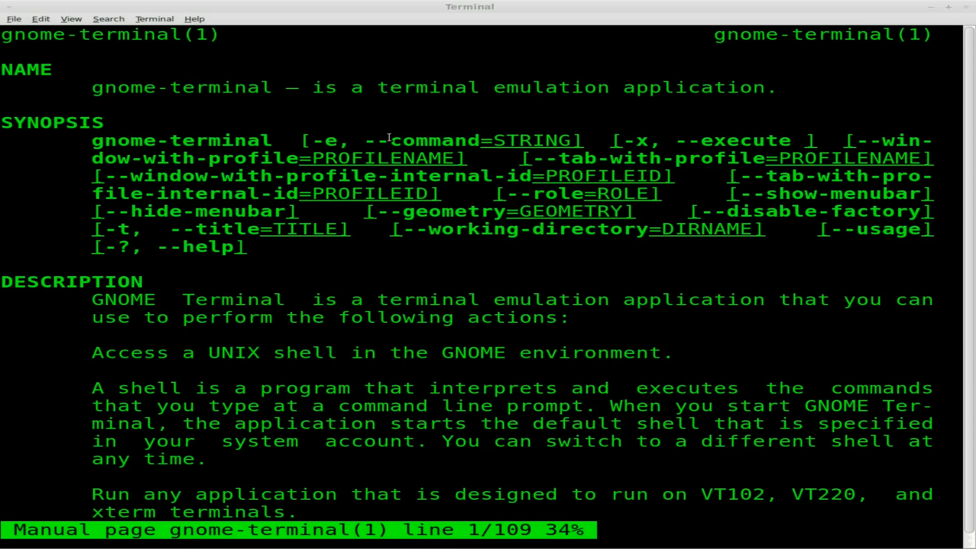
- Search the gnome-terminal manual for 'command', scroll the results, then quit the manual
key("/")
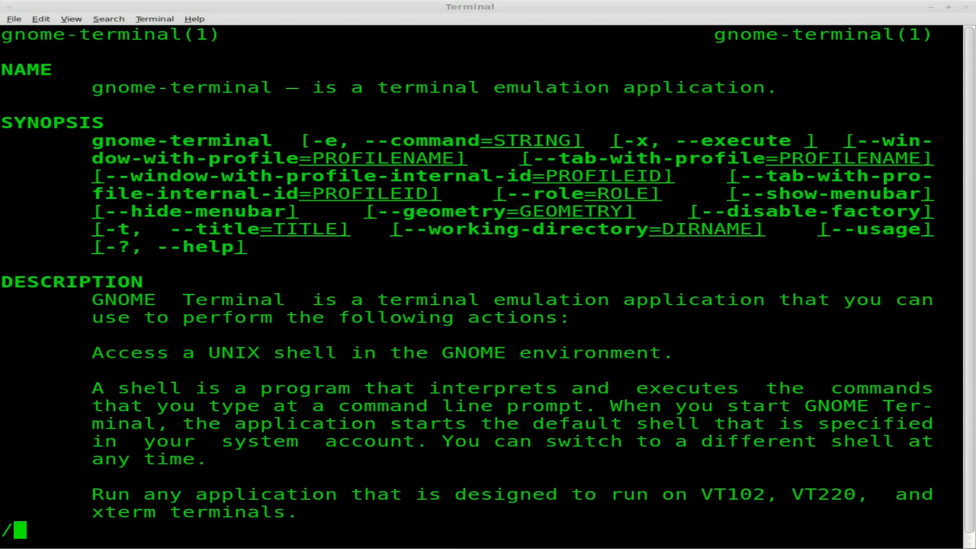
type("c")
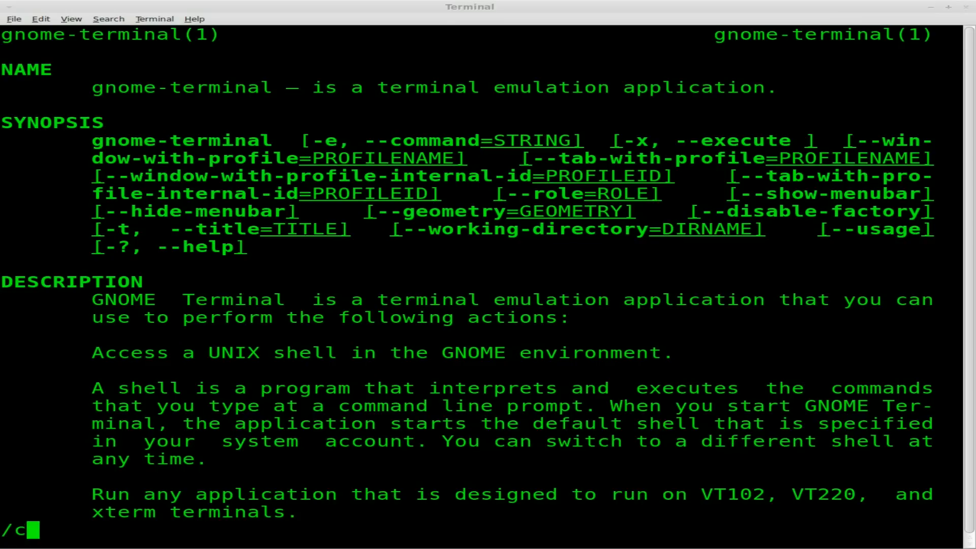
key("Return")
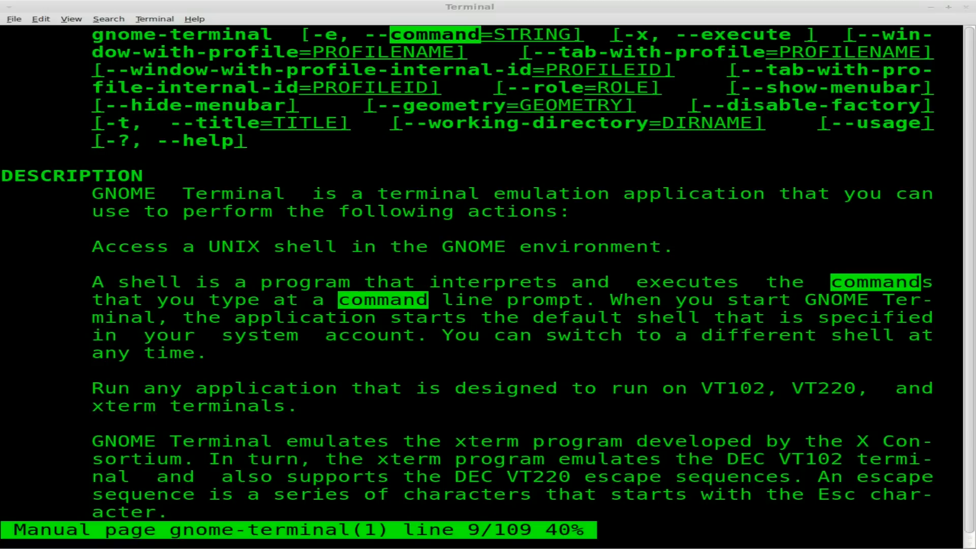
scroll("down", 3)
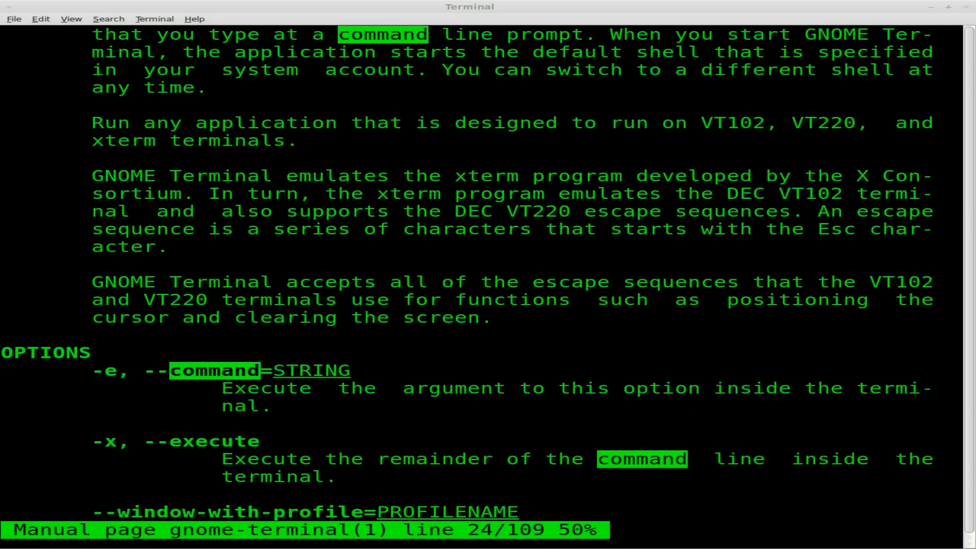
key("q")
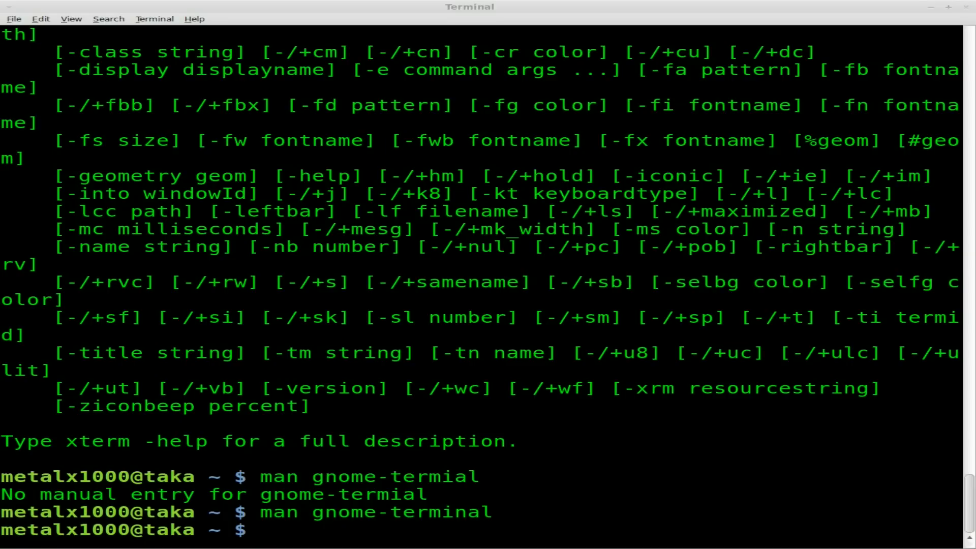
- Rerun man gnome-terminal, highlight the --execute option and STRING, then quit the manual
key("Return")
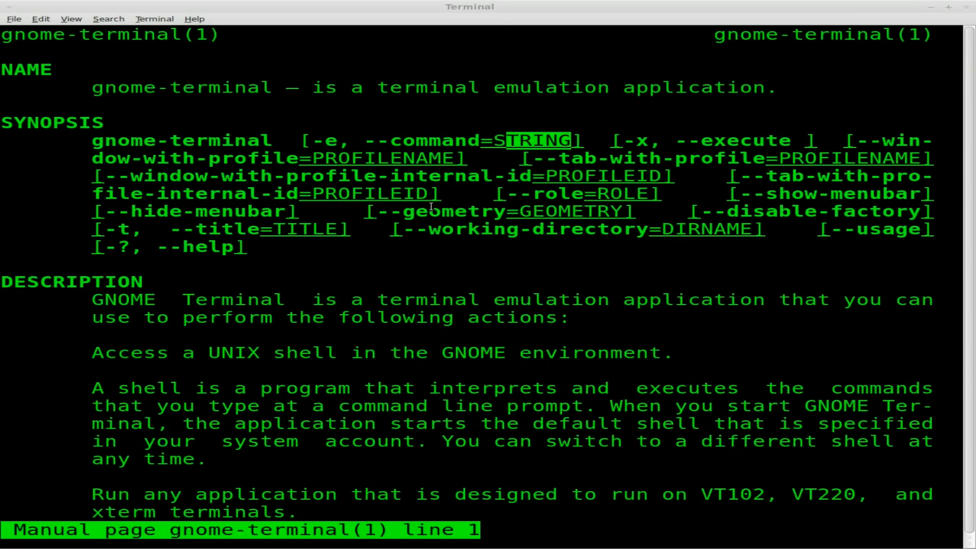
scroll("down", 3)
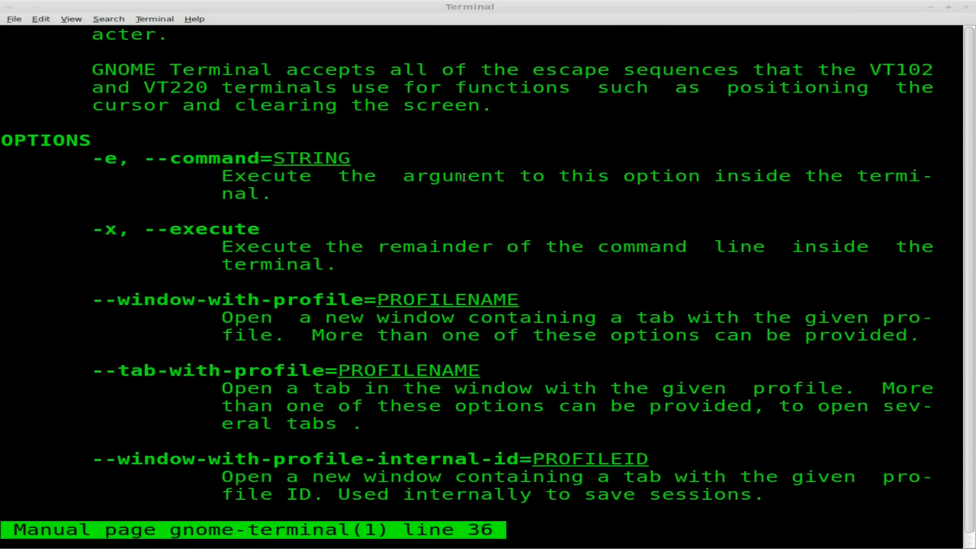
mouse_move(782, 178)
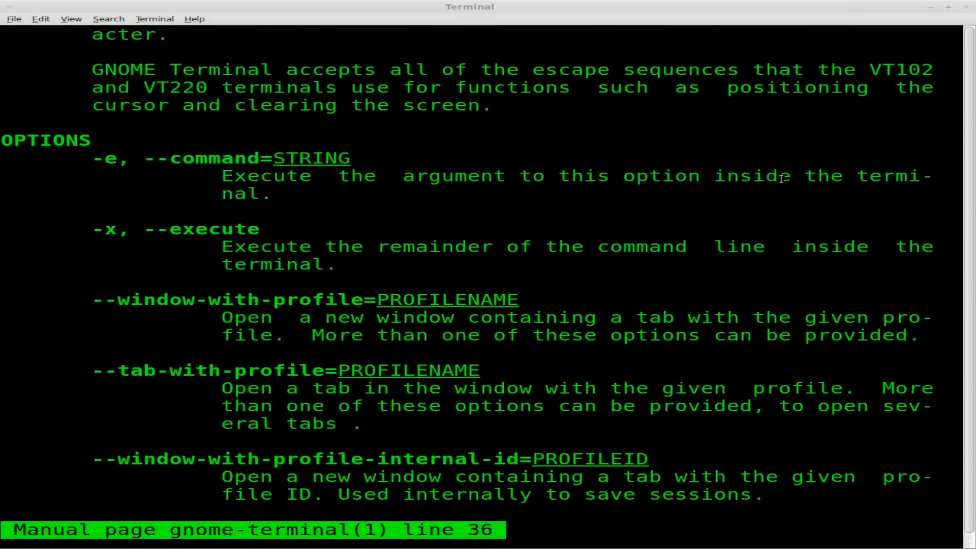
mouse_move(498, 250)
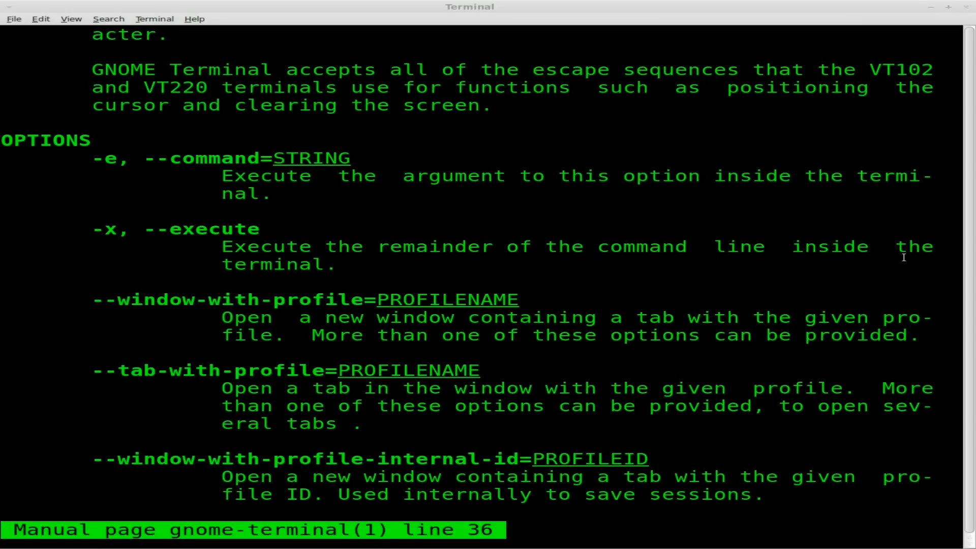
mouse_move(246, 247)
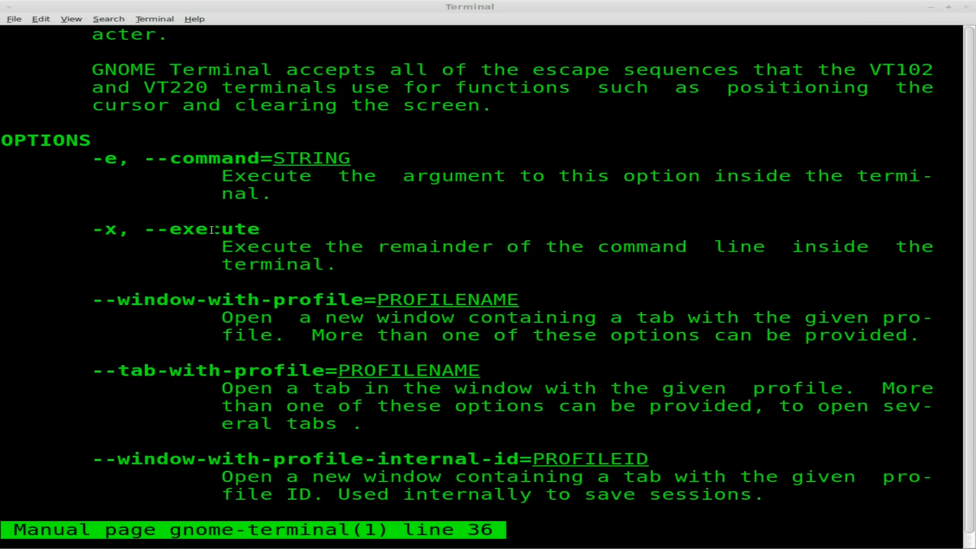
double_click(200, 230)
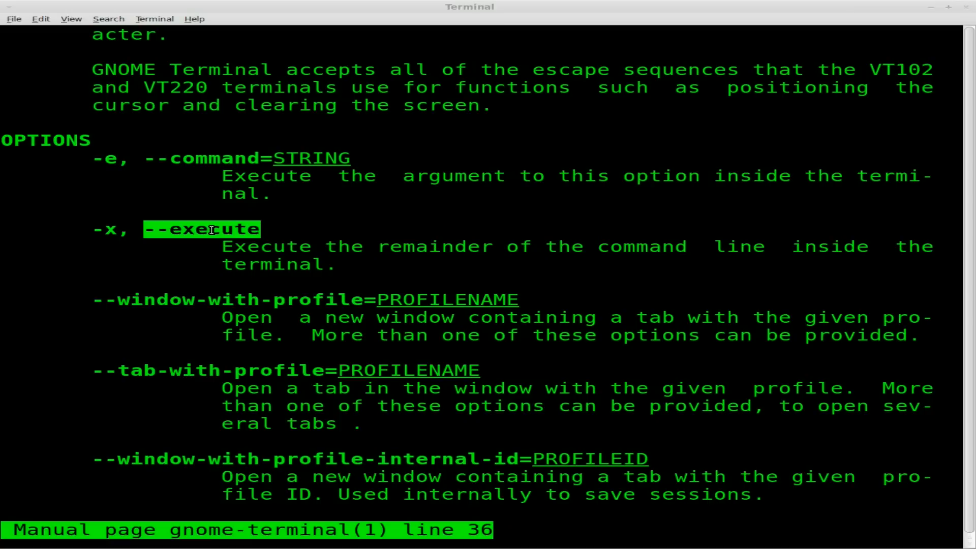
mouse_move(352, 217)
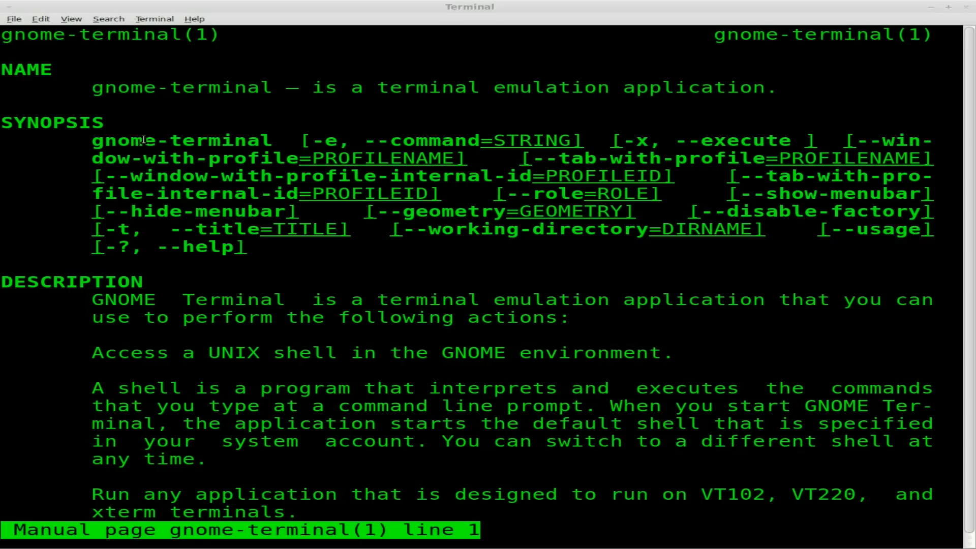
double_click(533, 140)
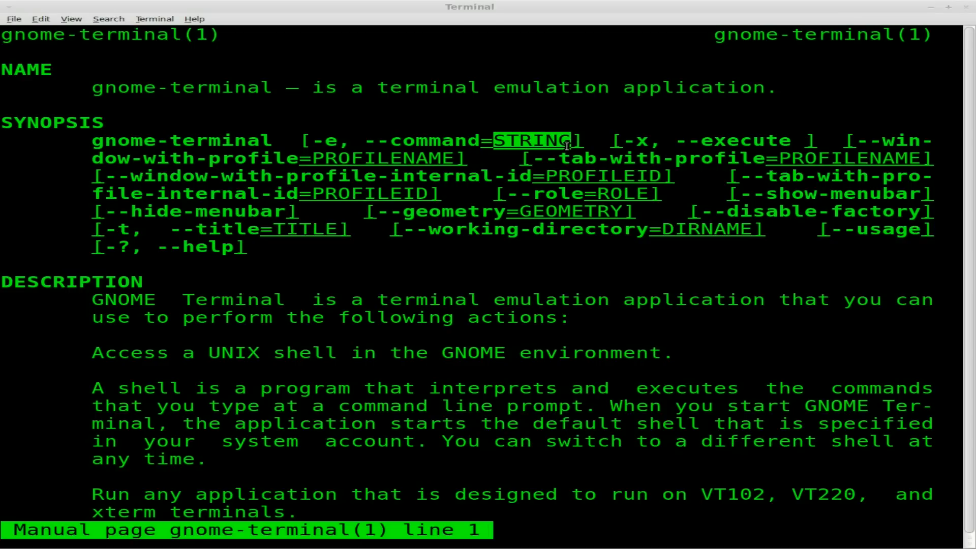
mouse_move(419, 157)
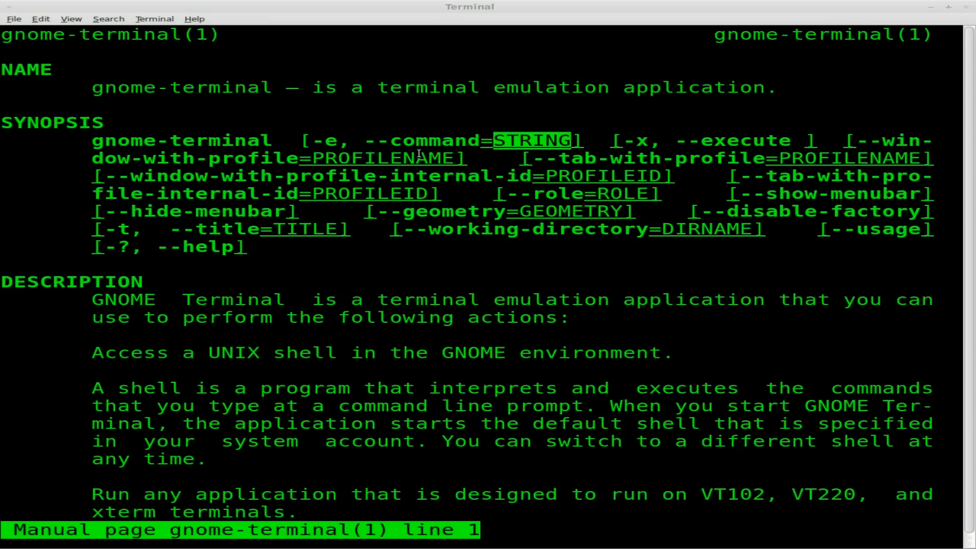
mouse_move(383, 123)
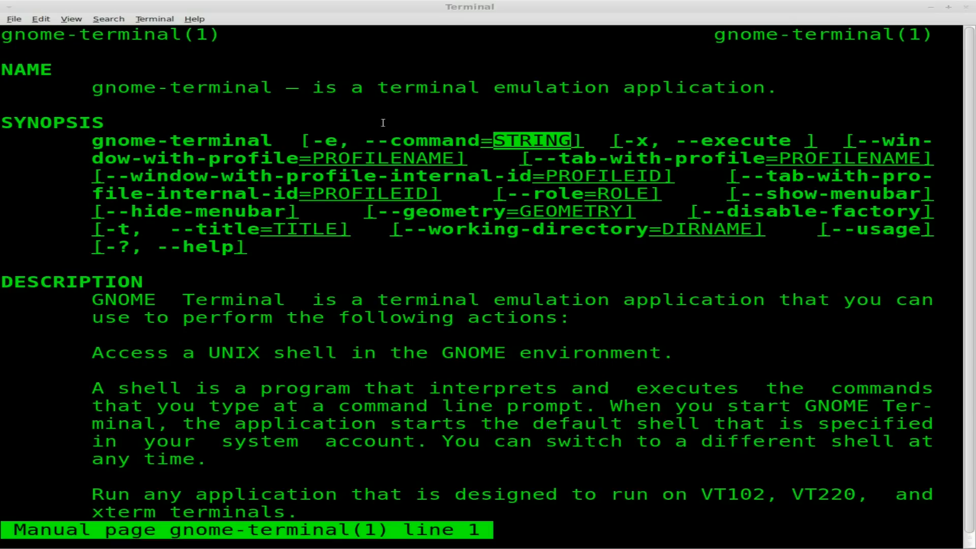
key("q")
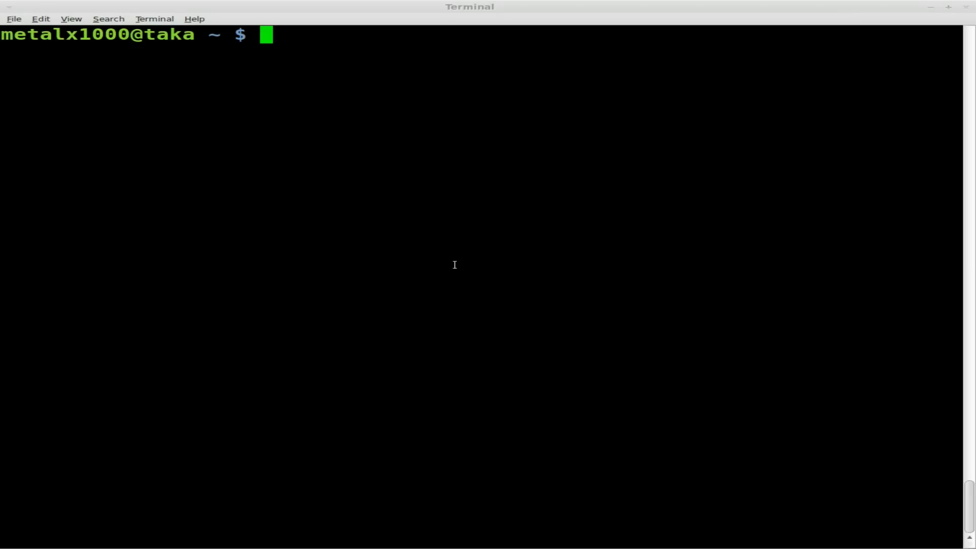
type("cmd")
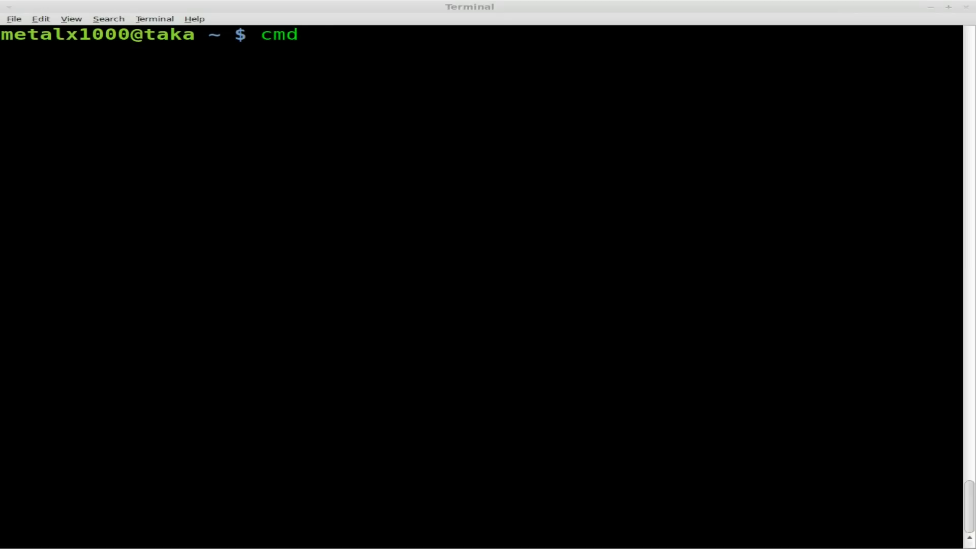
type("/c")
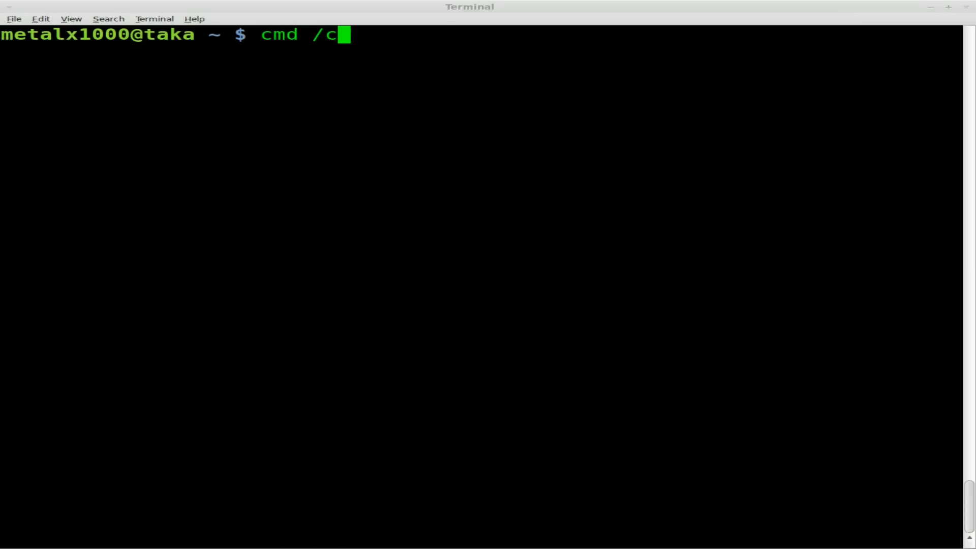
type("ping")
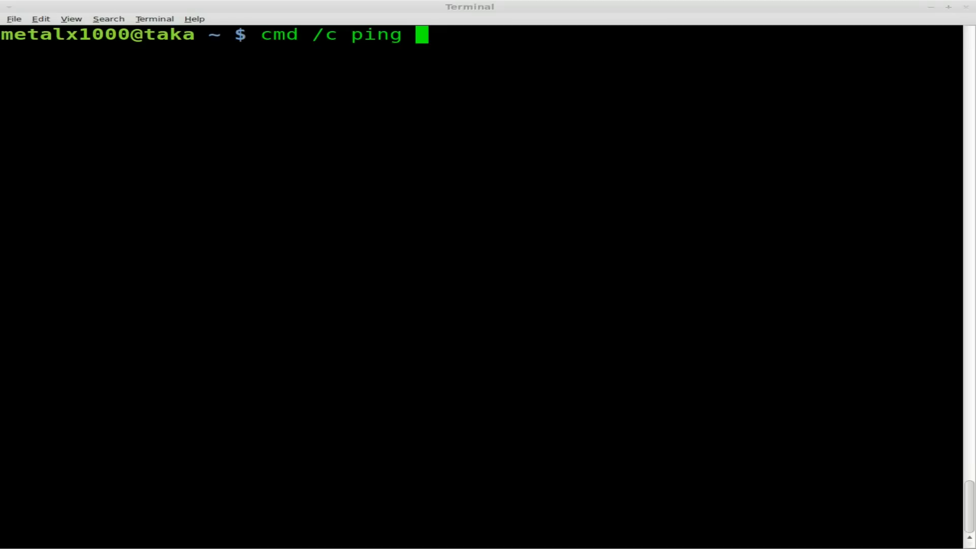
type("www.googl")
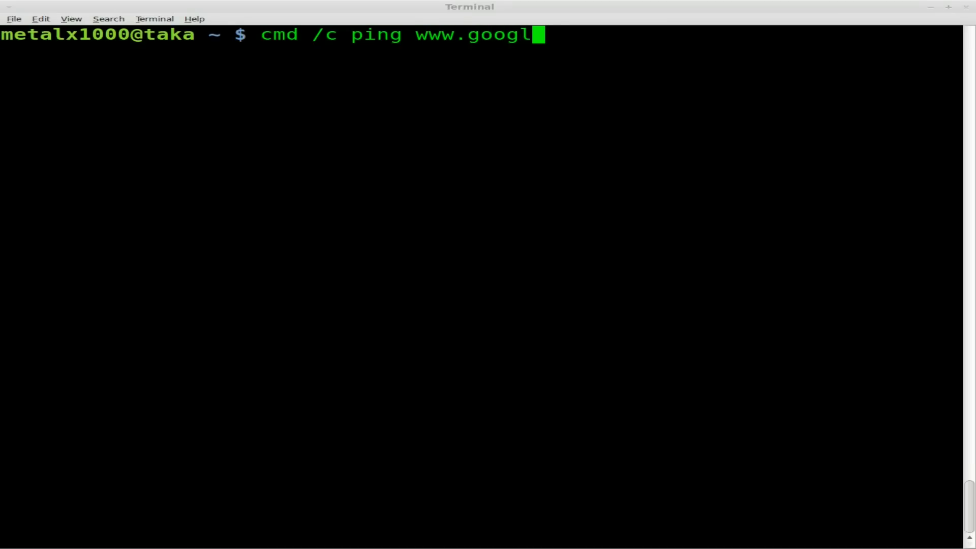
type("e.com")
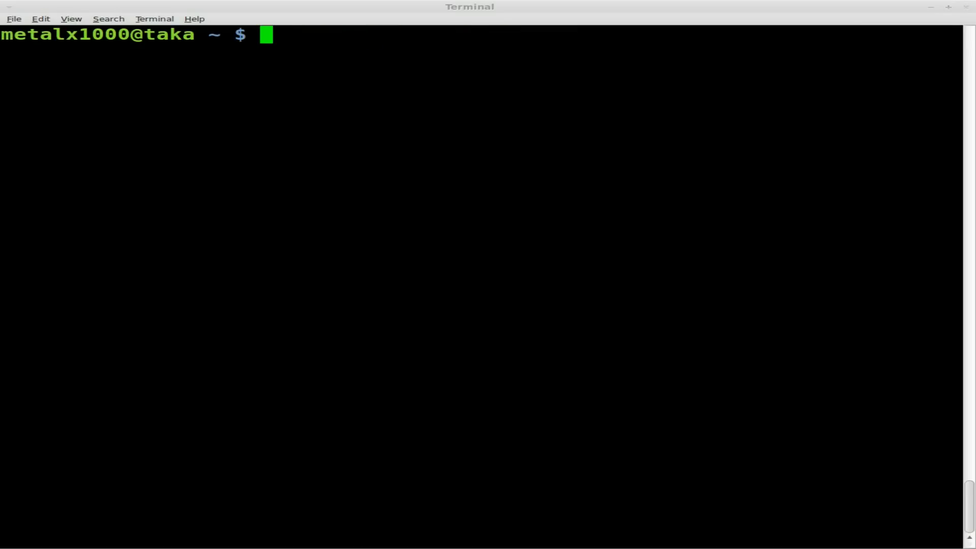
mouse_move(166, 245)
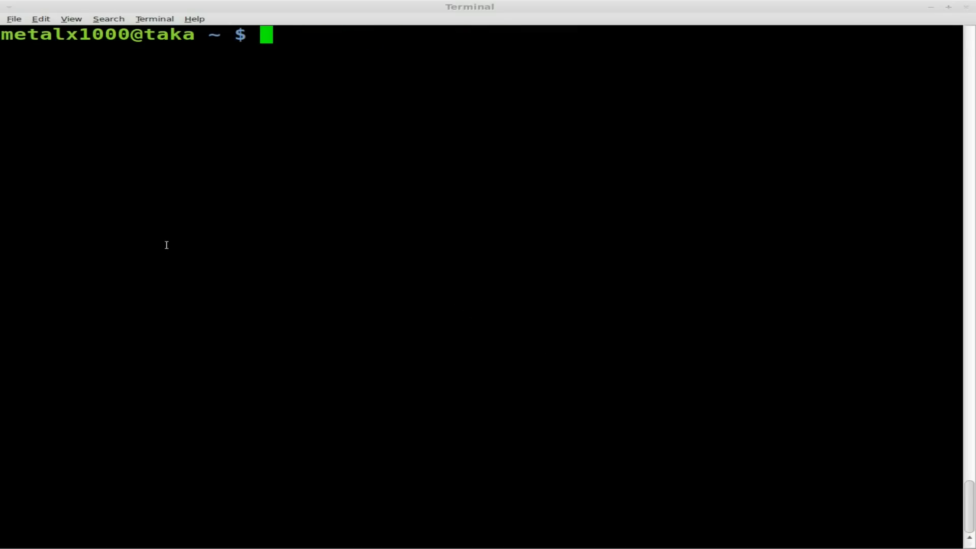